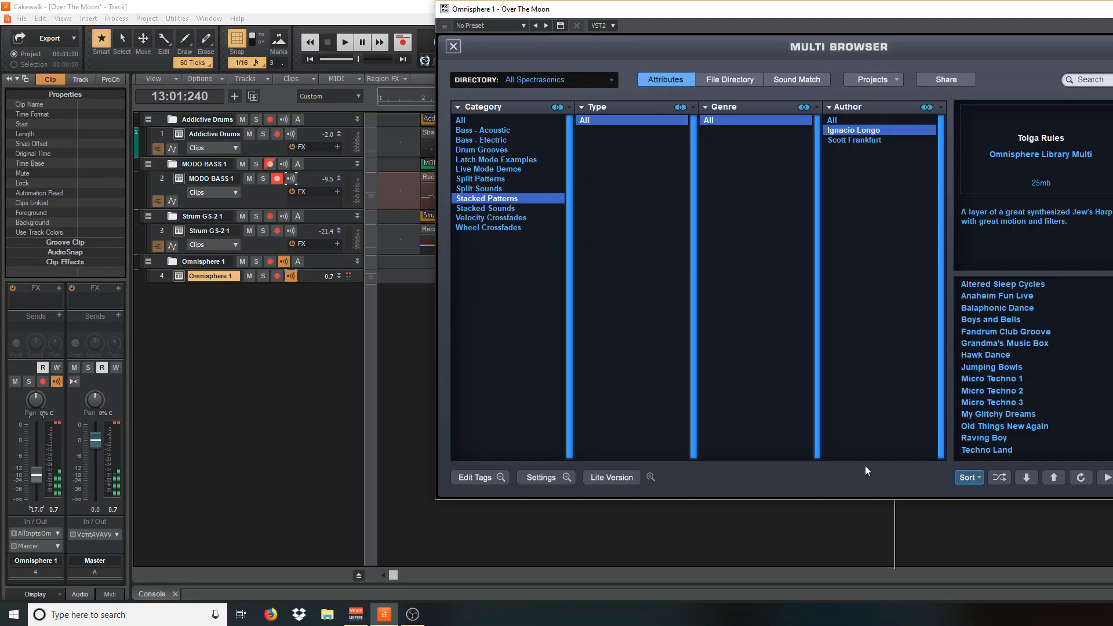
pyautogui.moveTo(860, 468)
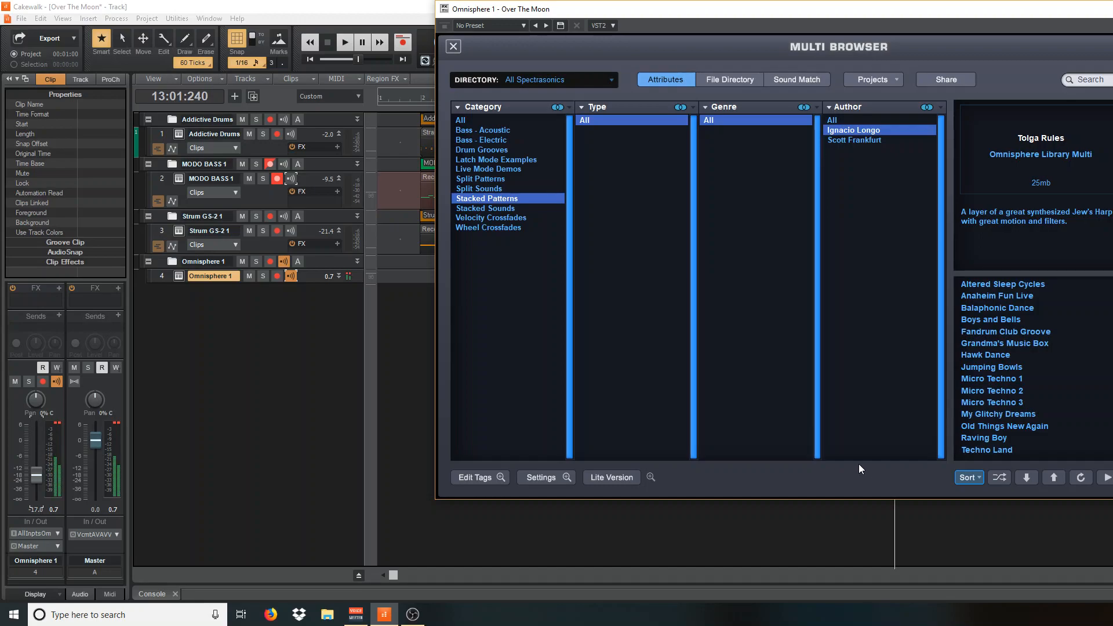
pyautogui.moveTo(621, 426)
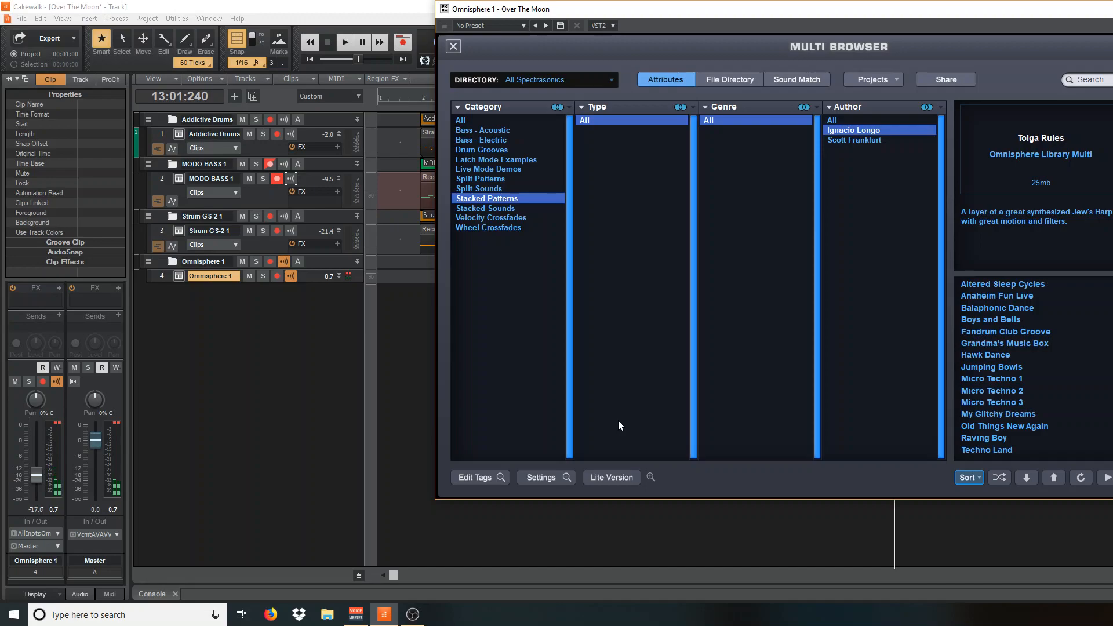
pyautogui.moveTo(421, 412)
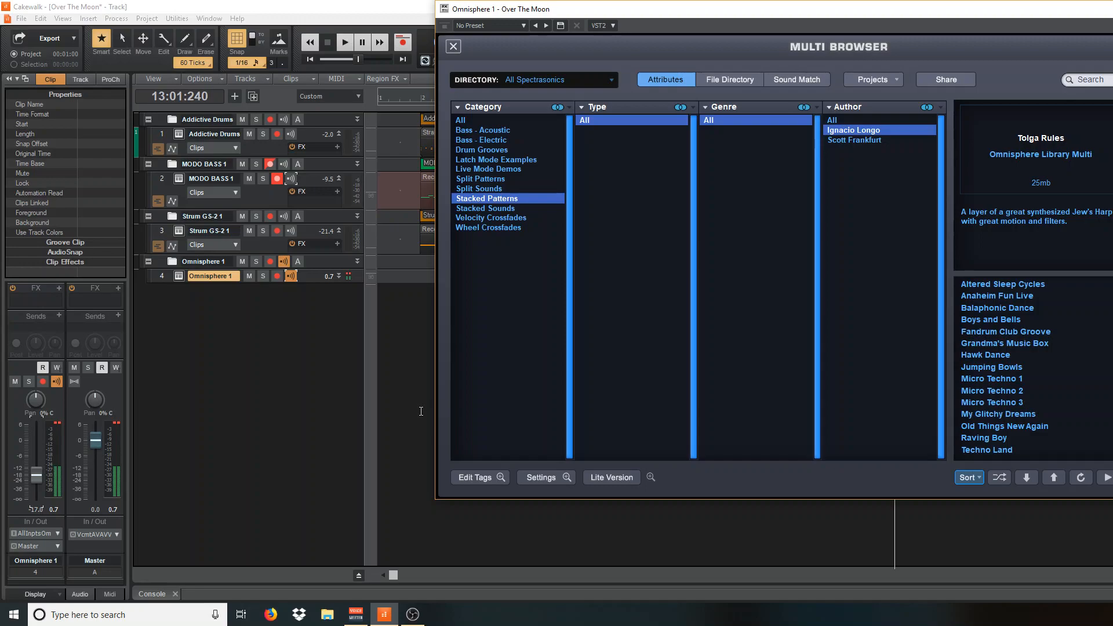
pyautogui.moveTo(401, 431)
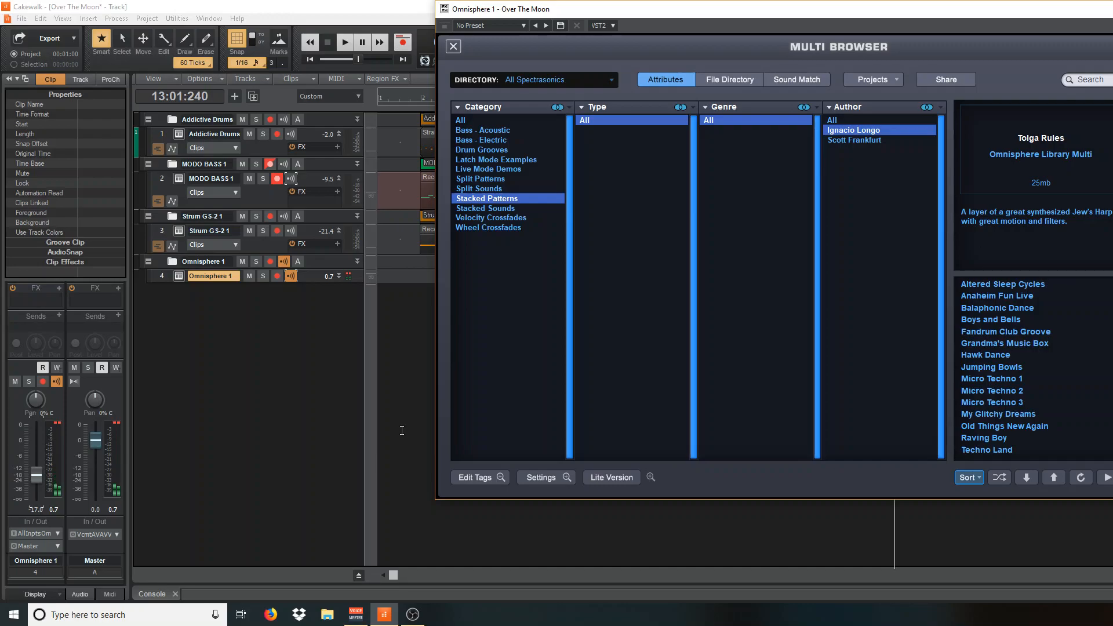
# Close the Omnisphere plugin window to return to the Cakewalk track view.
pyautogui.click(452, 47)
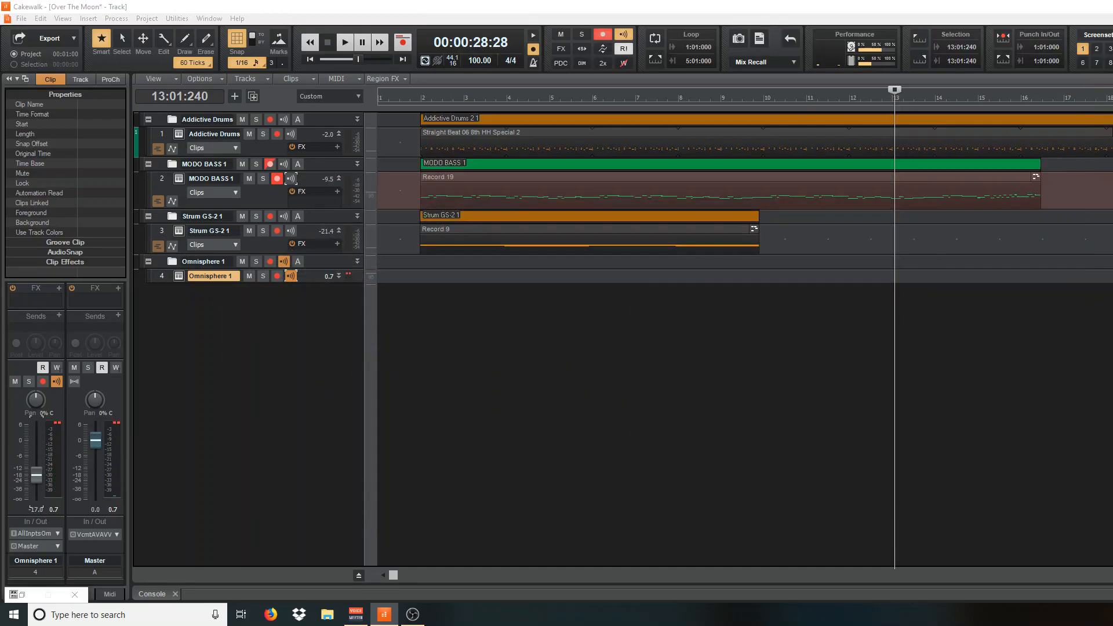
pyautogui.moveTo(768, 333)
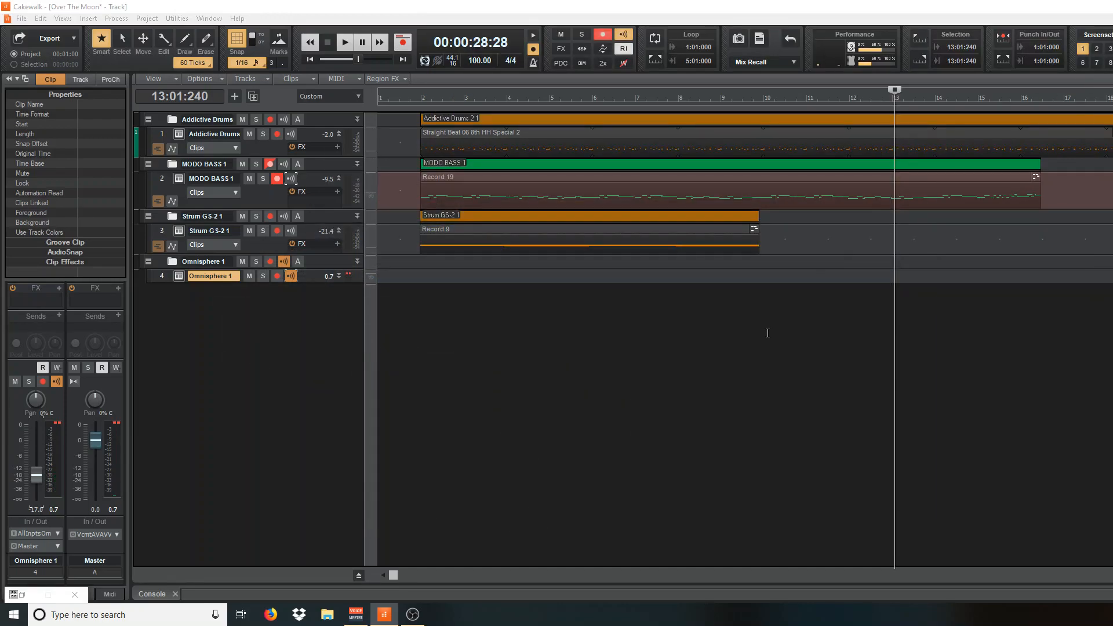
pyautogui.moveTo(958, 324)
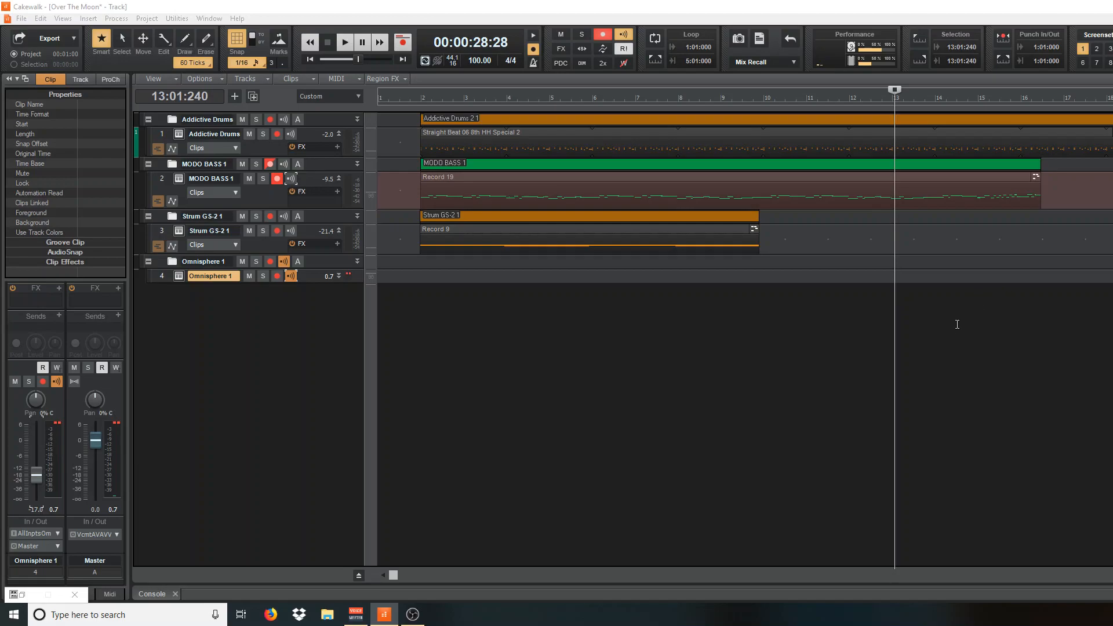
pyautogui.moveTo(1094, 339)
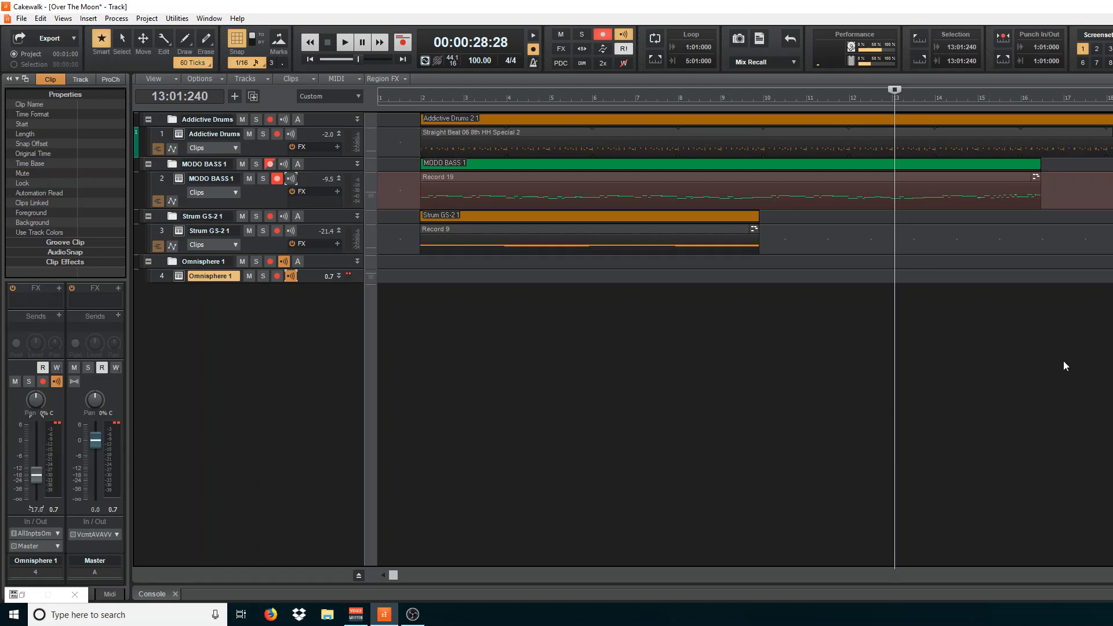
pyautogui.moveTo(1073, 354)
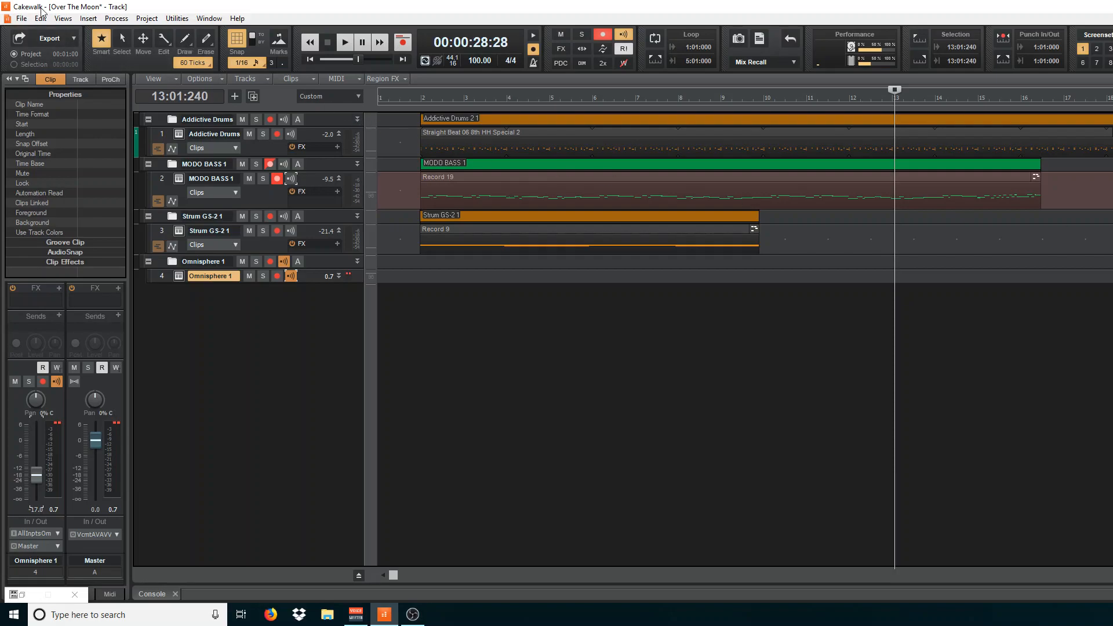
pyautogui.moveTo(679, 288)
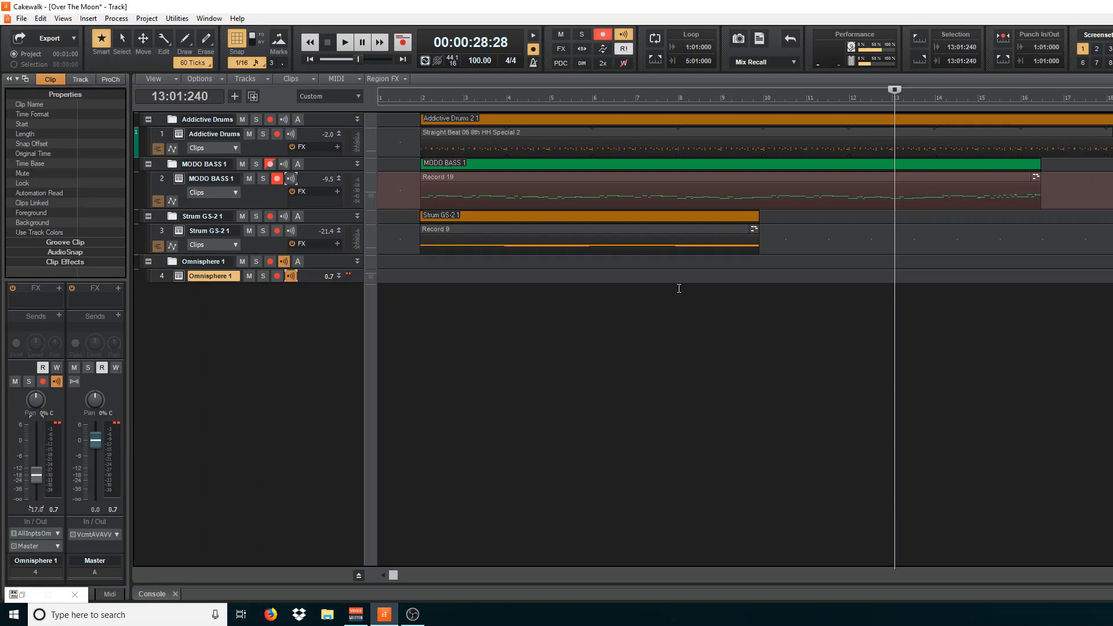
pyautogui.moveTo(654, 308)
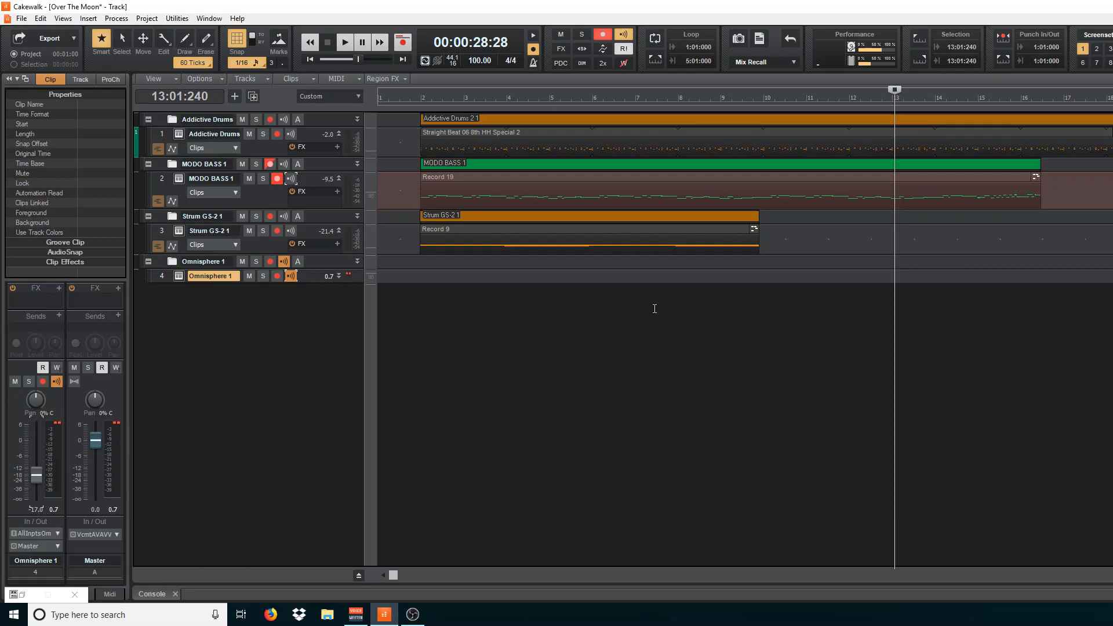
pyautogui.moveTo(634, 327)
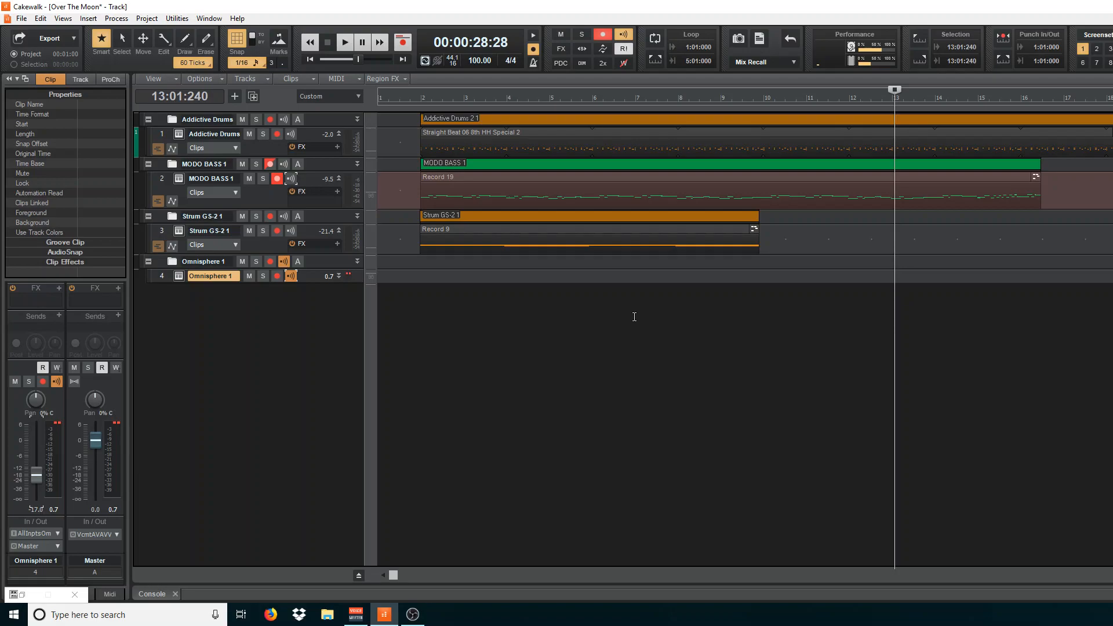
pyautogui.moveTo(859, 267)
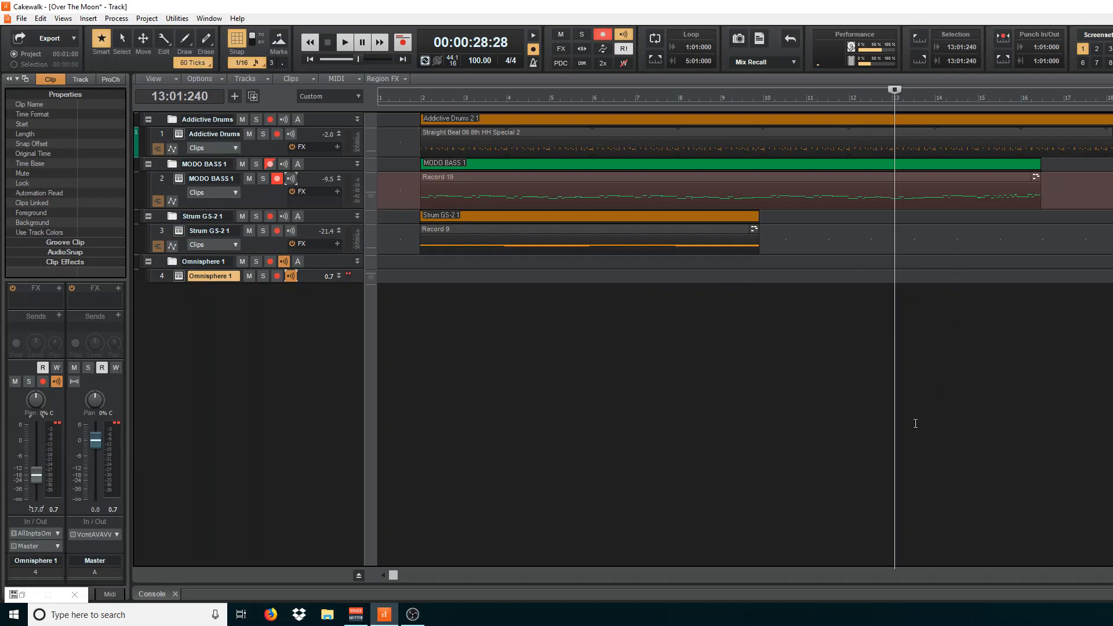
pyautogui.moveTo(917, 420)
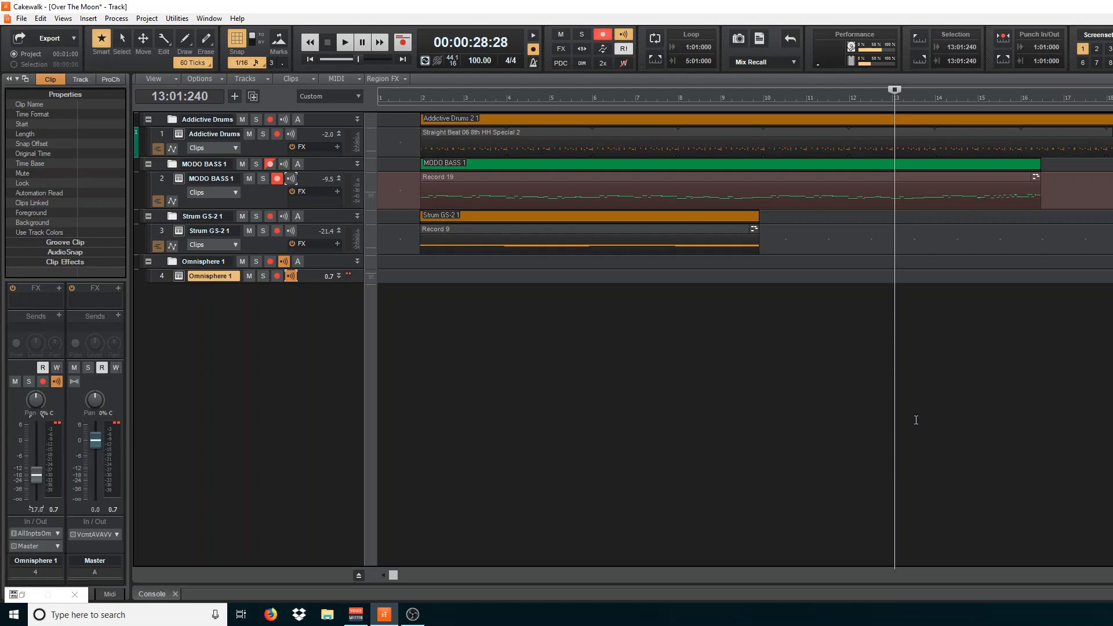
pyautogui.moveTo(937, 363)
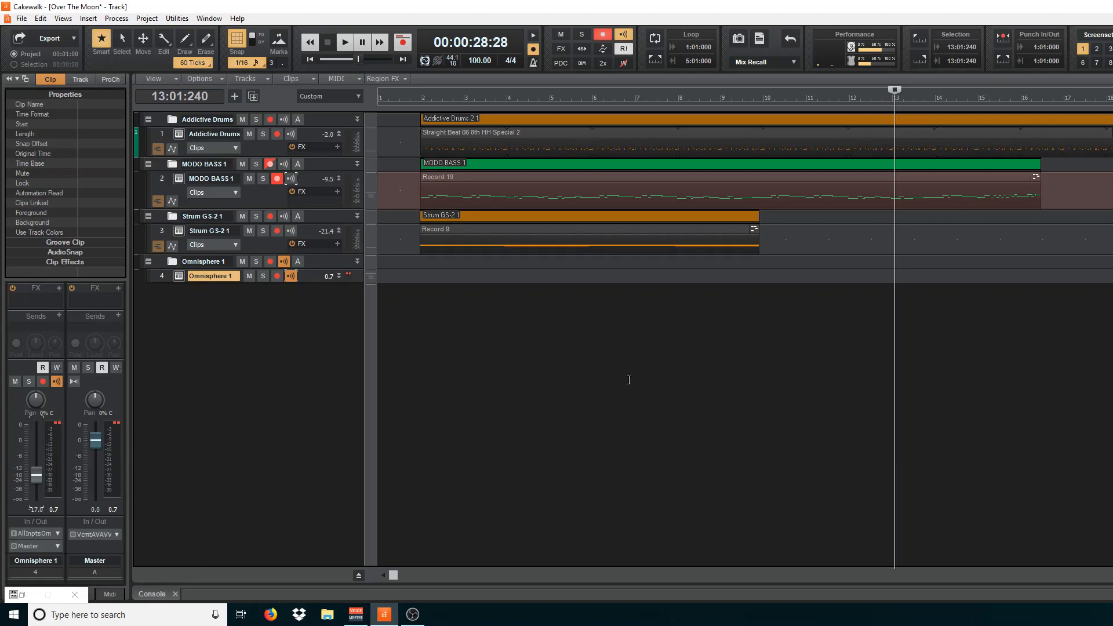
pyautogui.moveTo(325, 311)
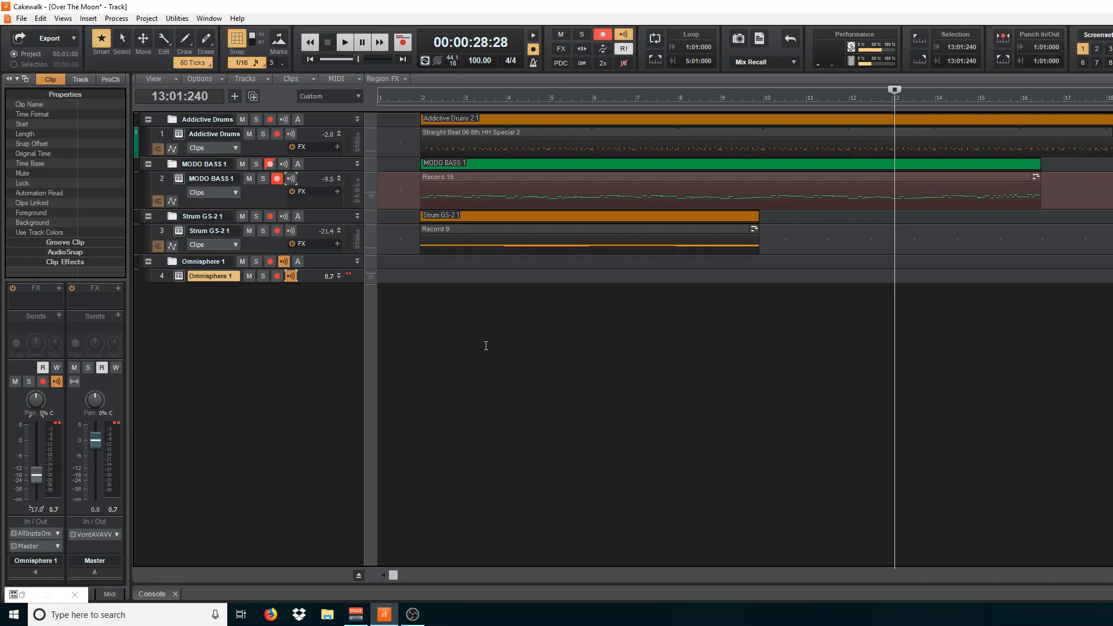
pyautogui.moveTo(308, 292)
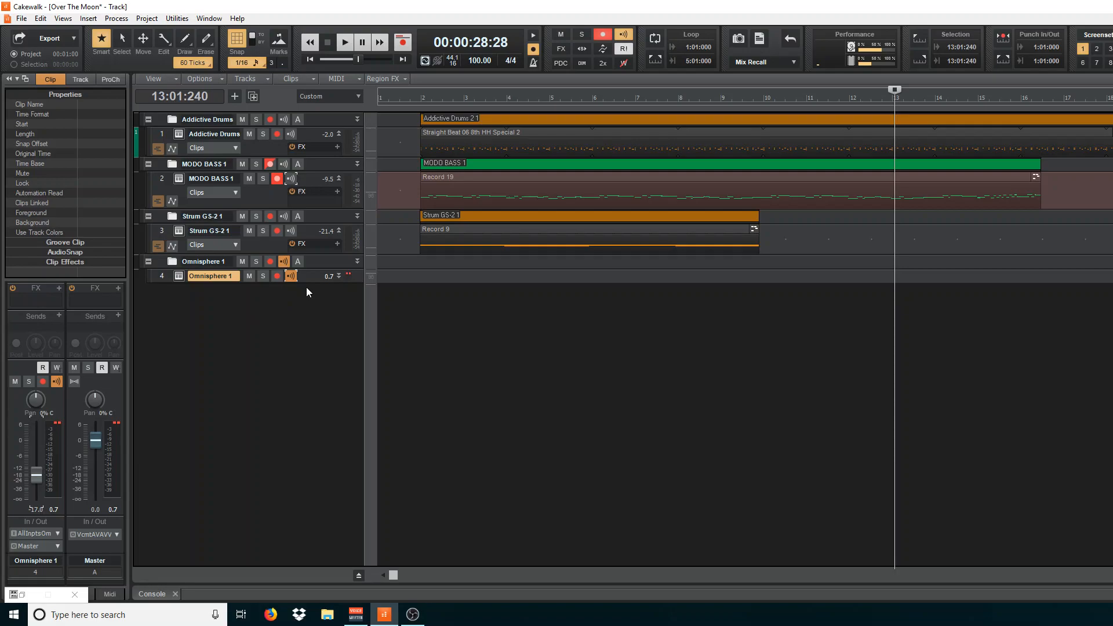
pyautogui.moveTo(225, 290)
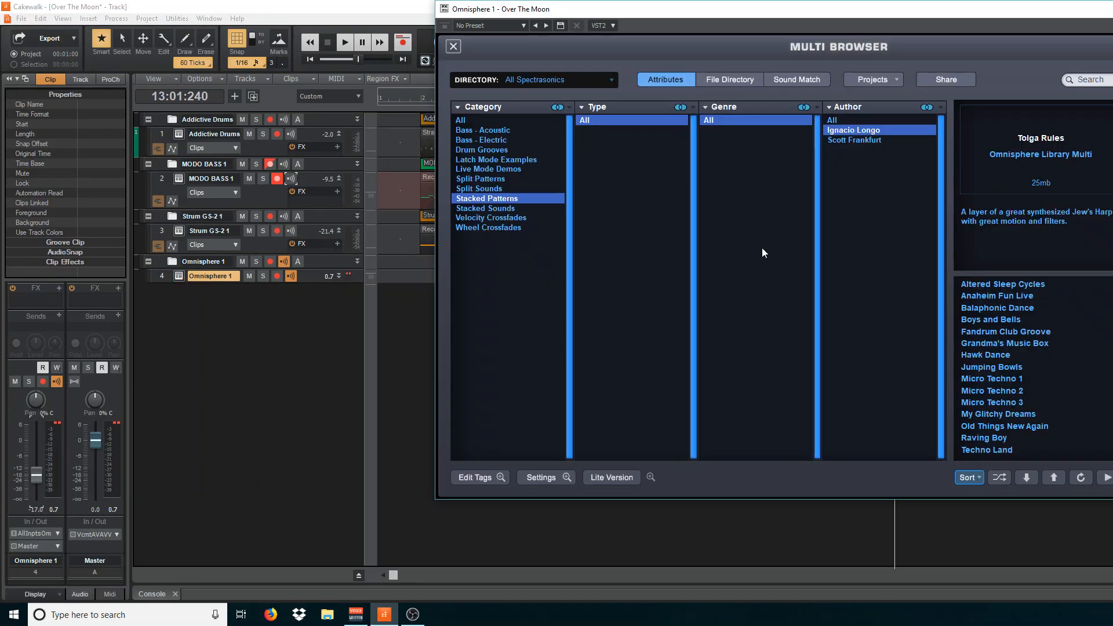
pyautogui.moveTo(515, 111)
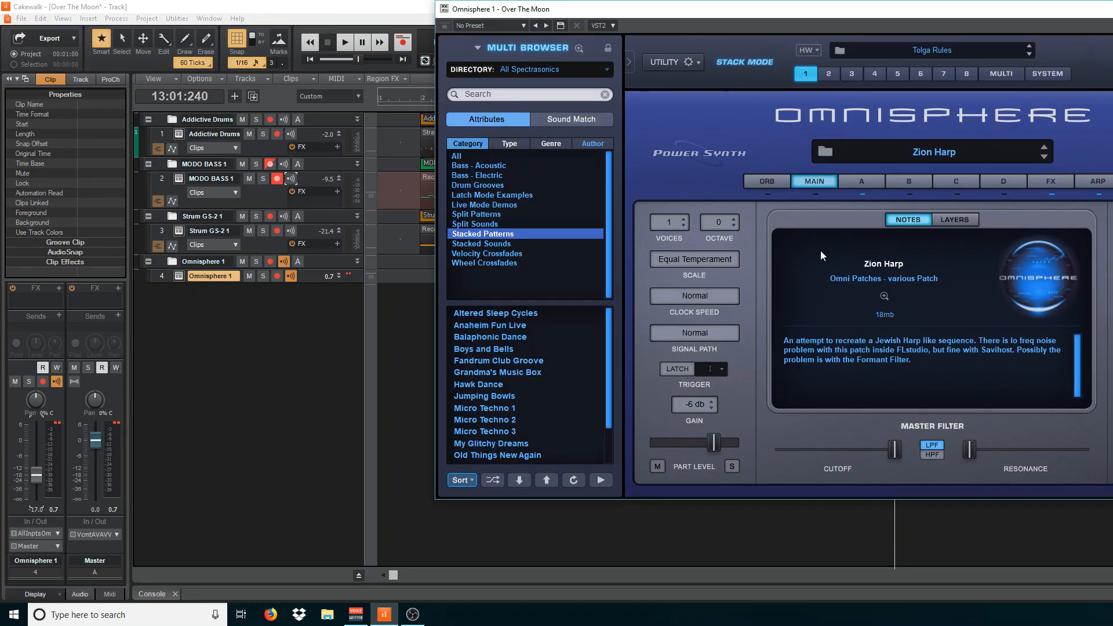
pyautogui.moveTo(866, 186)
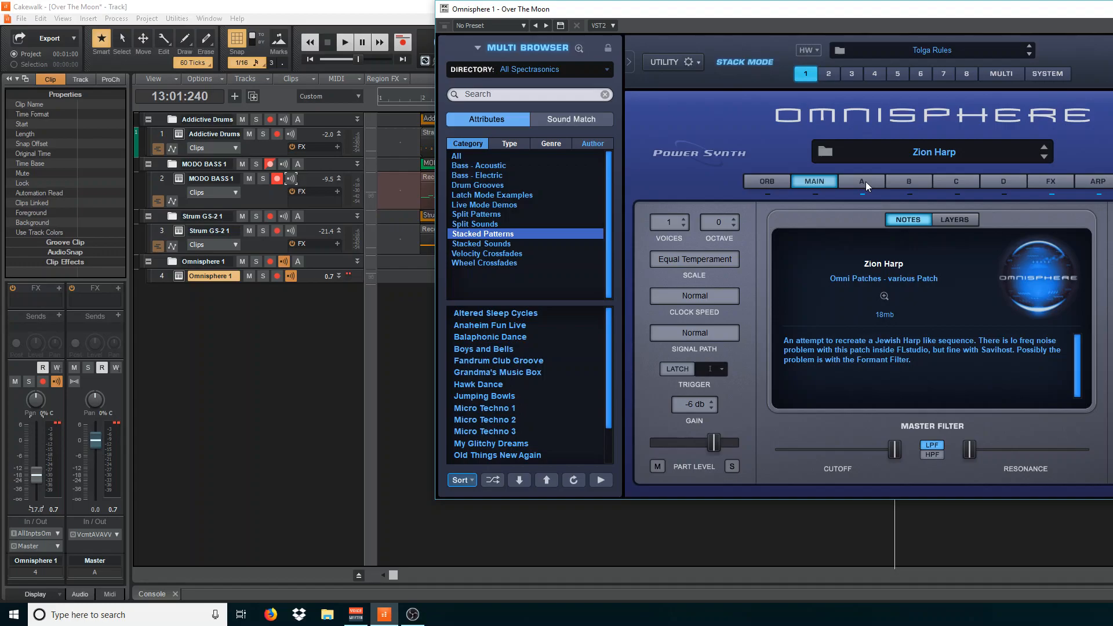
pyautogui.moveTo(974, 223)
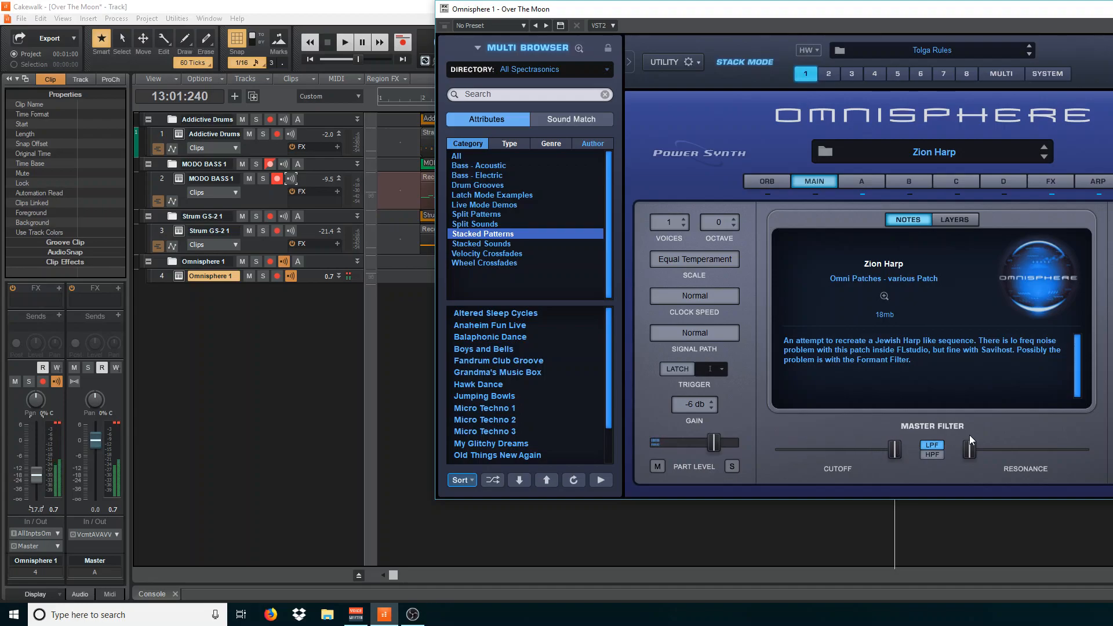
# Raise the Zion Harp patch's master filter resonance.
pyautogui.moveTo(968, 450); pyautogui.dragTo(1042, 450)
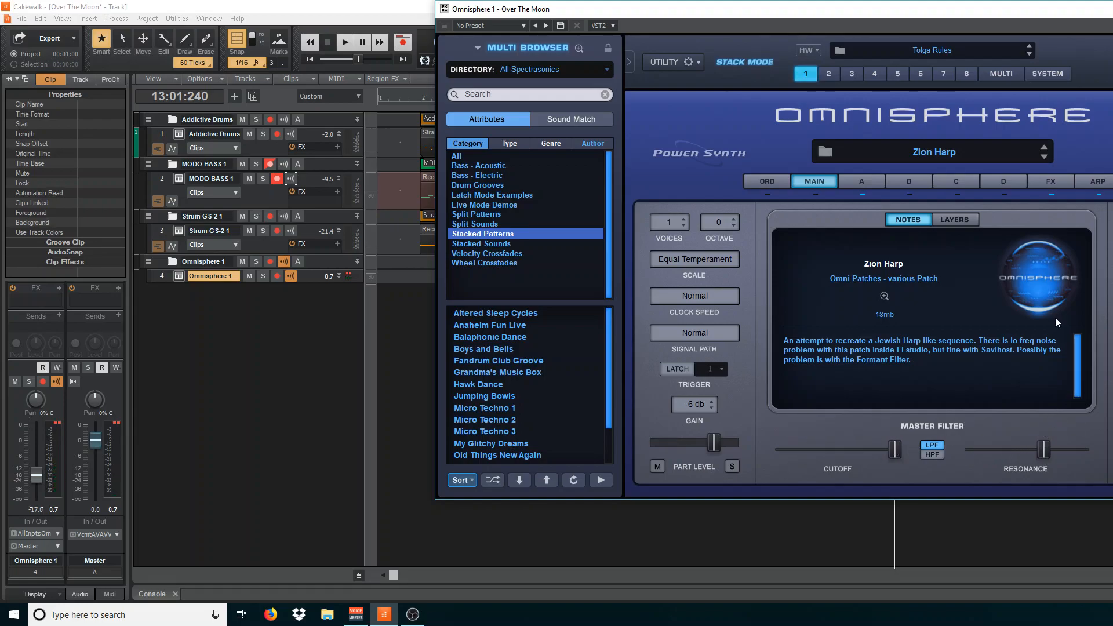
pyautogui.moveTo(762, 202)
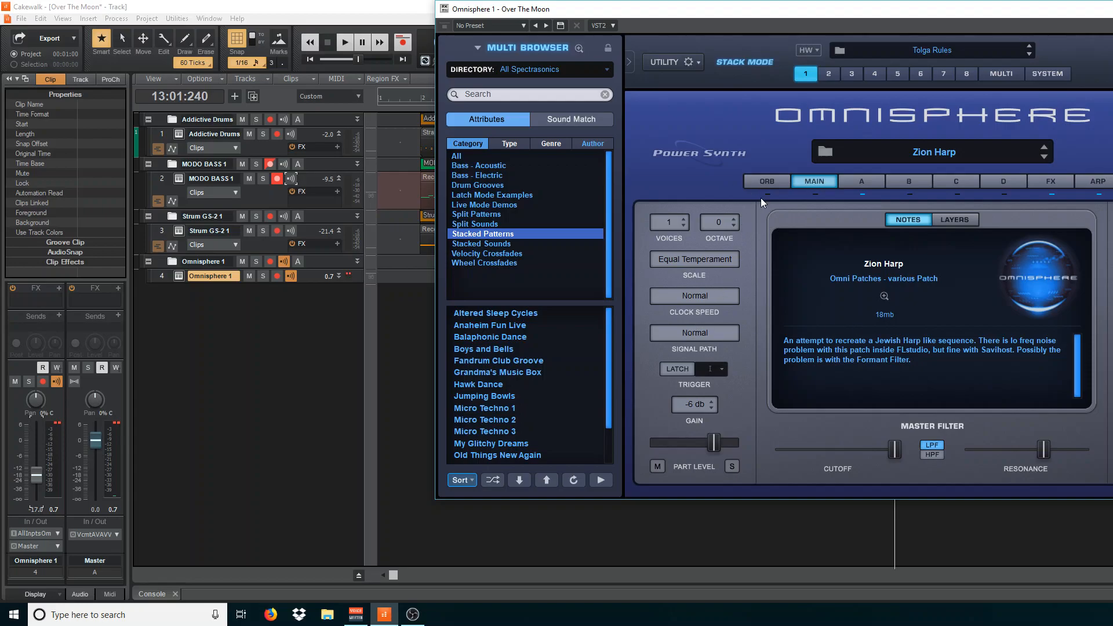
pyautogui.moveTo(861, 184)
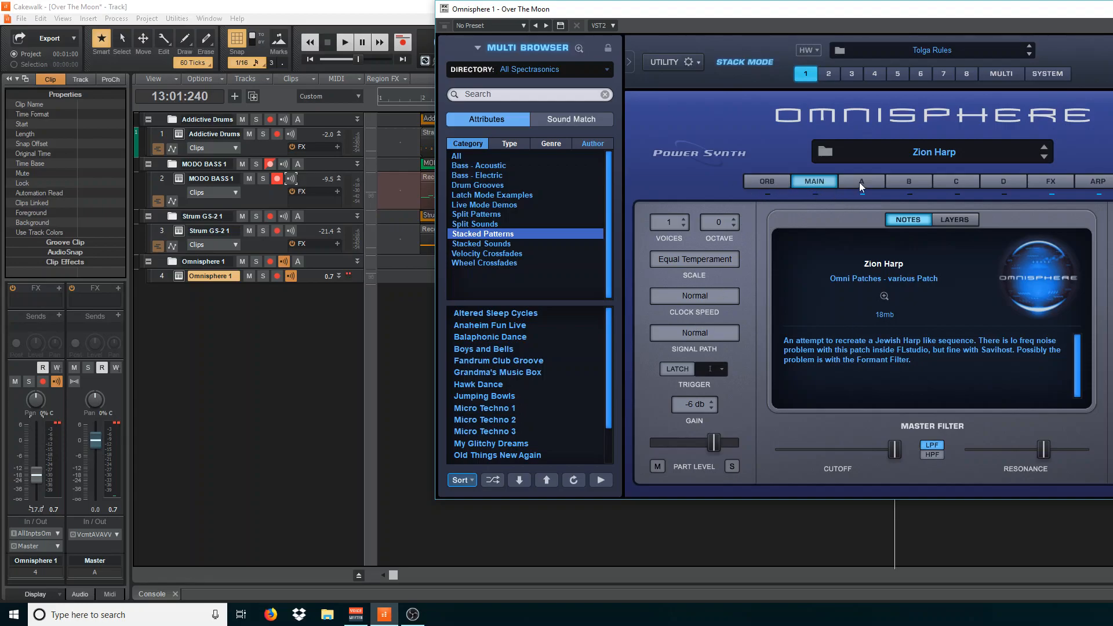
# Show layer A's synthesis settings and sweep its filter cutoff up and down to hear the effect.
pyautogui.click(861, 181)
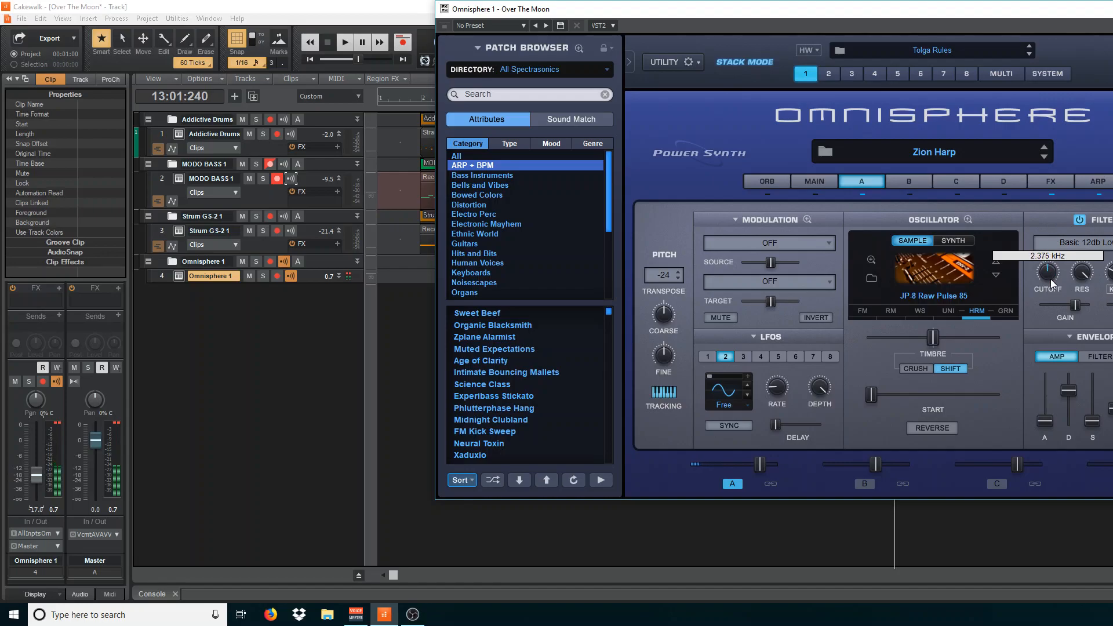
pyautogui.moveTo(1049, 270); pyautogui.dragTo(1048, 311)
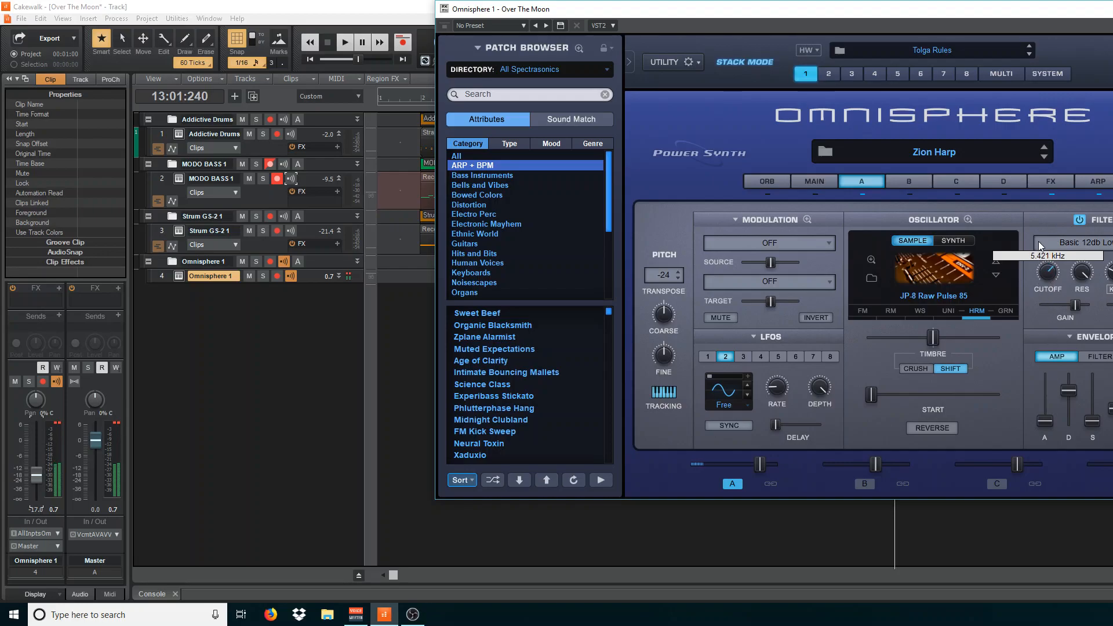
pyautogui.moveTo(1046, 274); pyautogui.dragTo(1046, 298)
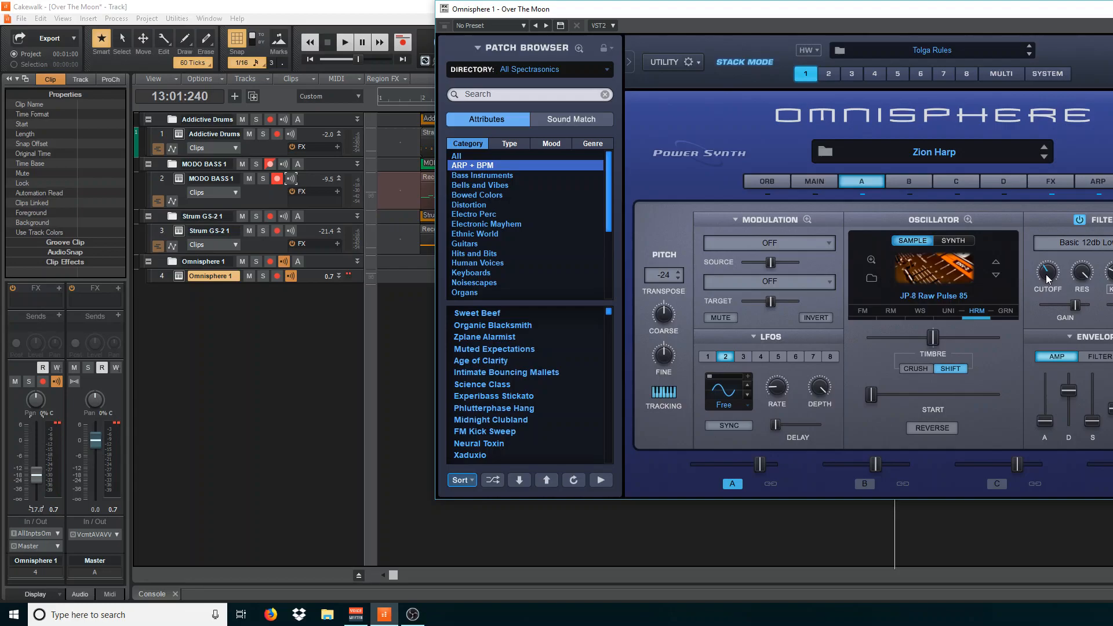
pyautogui.moveTo(1072, 332)
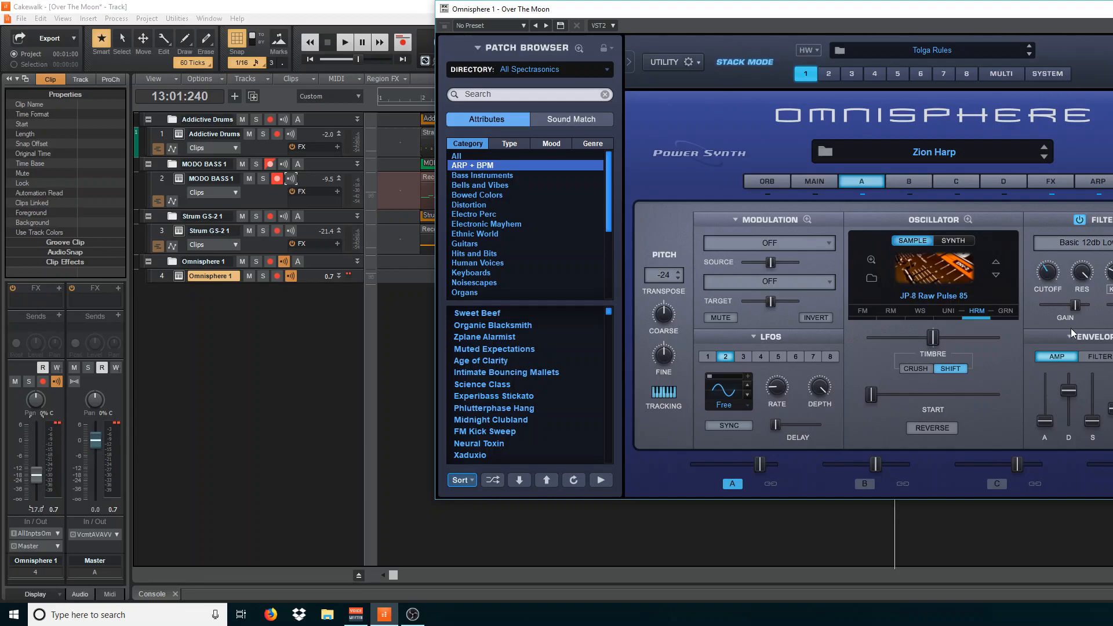
pyautogui.moveTo(1030, 295)
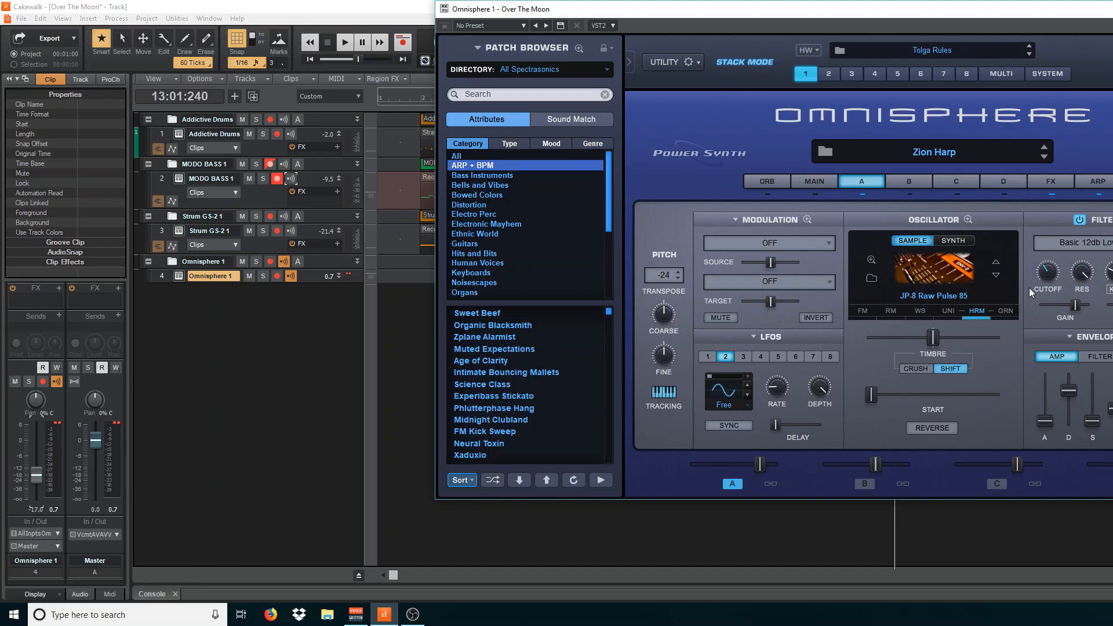
pyautogui.moveTo(1035, 287)
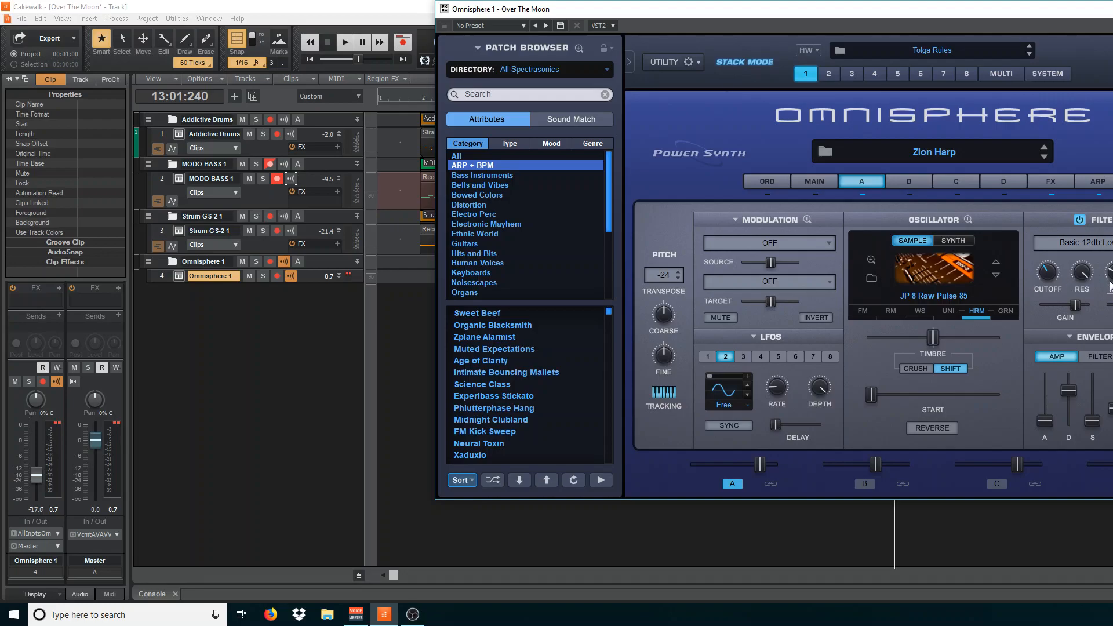
pyautogui.moveTo(1048, 274)
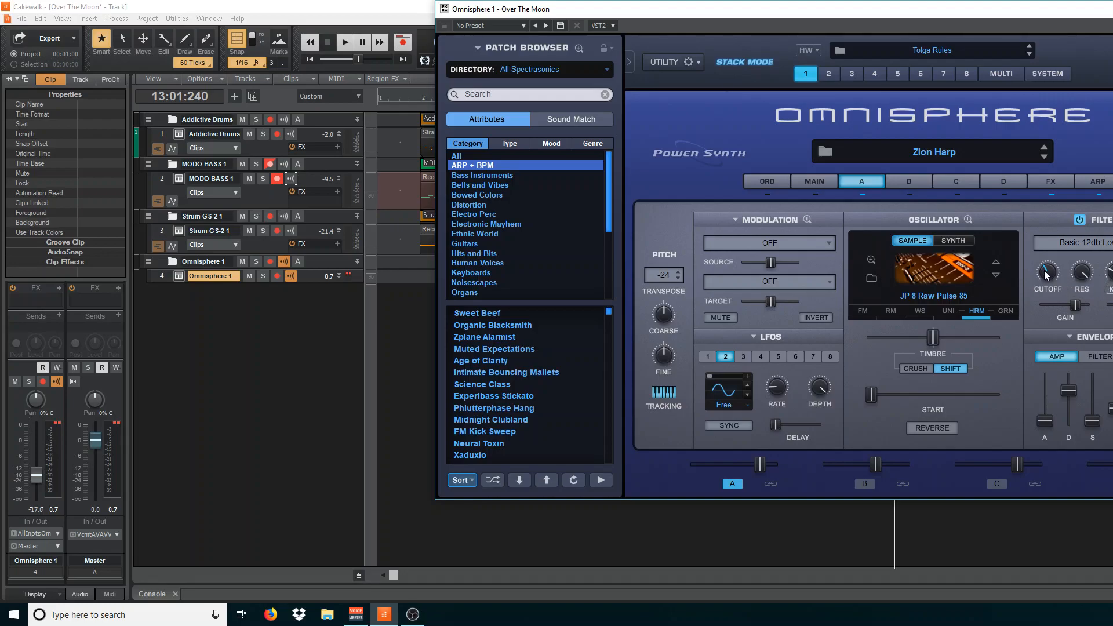
pyautogui.rightClick(1048, 273)
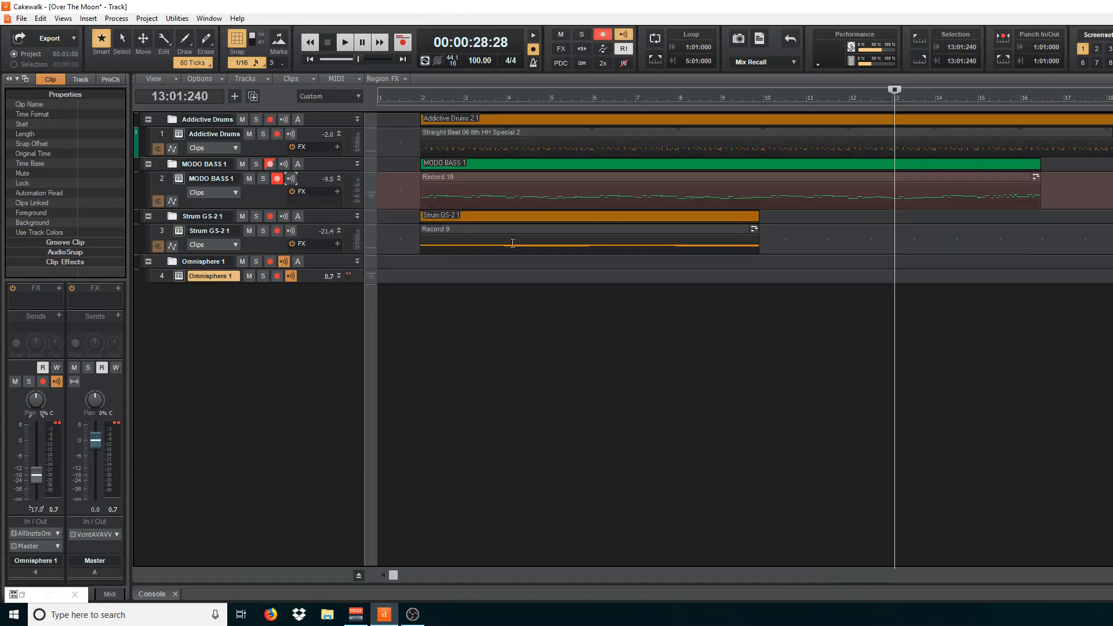
pyautogui.moveTo(252, 244)
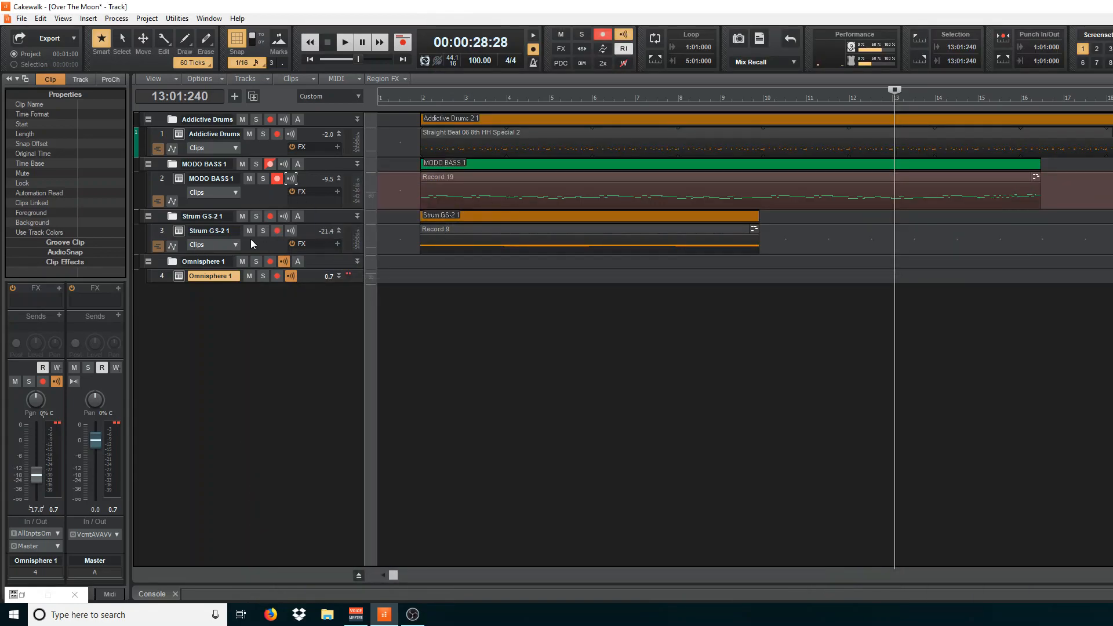
# Mute the drum, bass and strum tracks and rewind the project to its start.
pyautogui.click(241, 229)
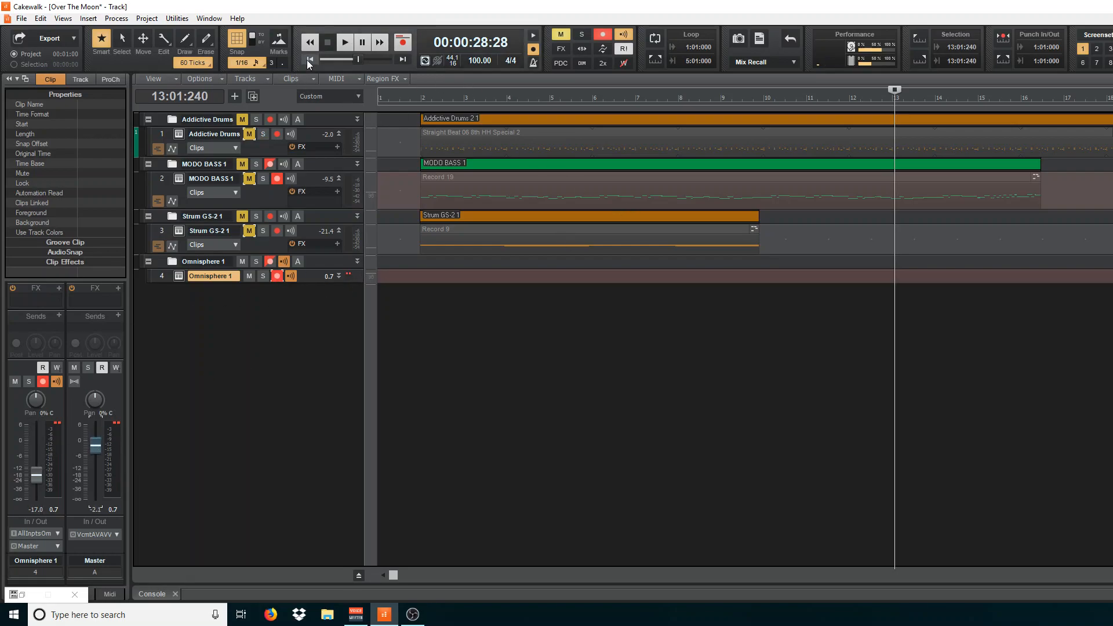
pyautogui.click(311, 59)
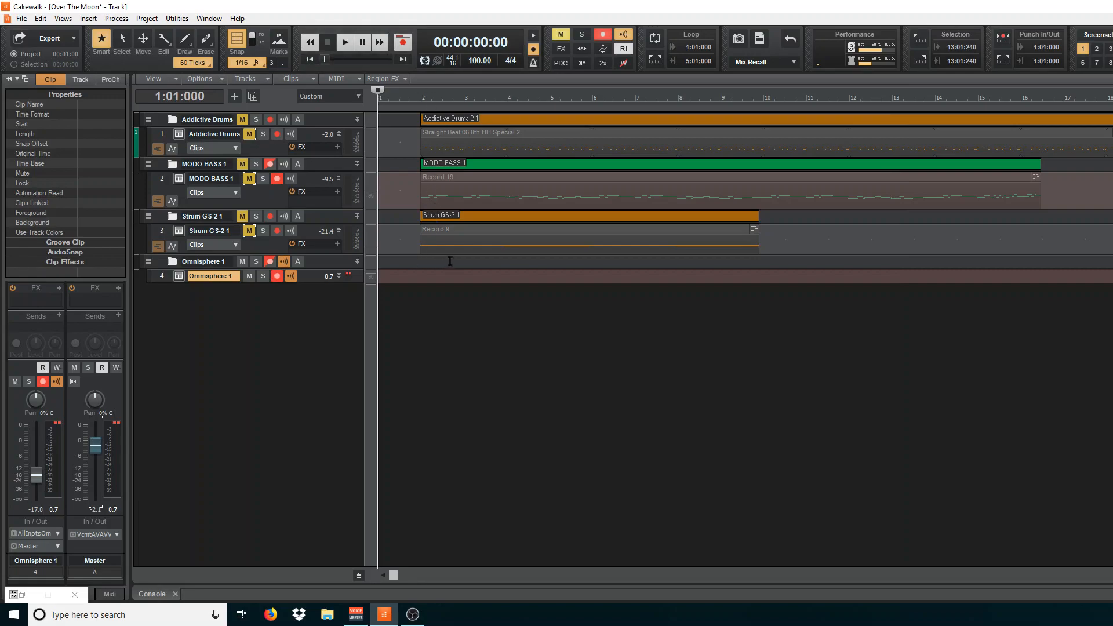
pyautogui.moveTo(413, 458)
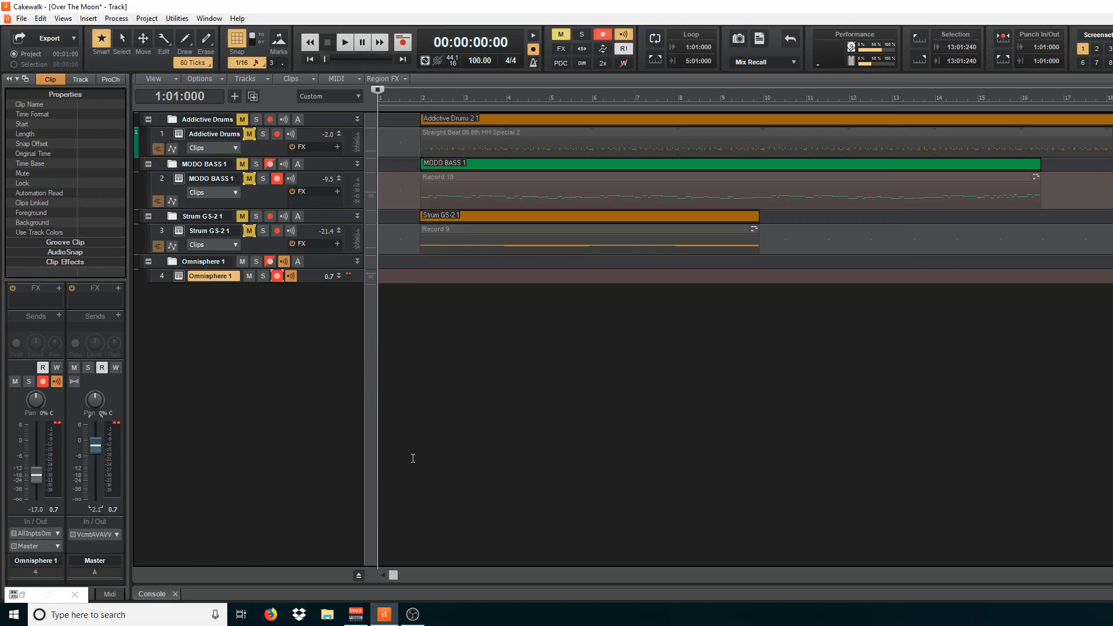
pyautogui.moveTo(384, 615)
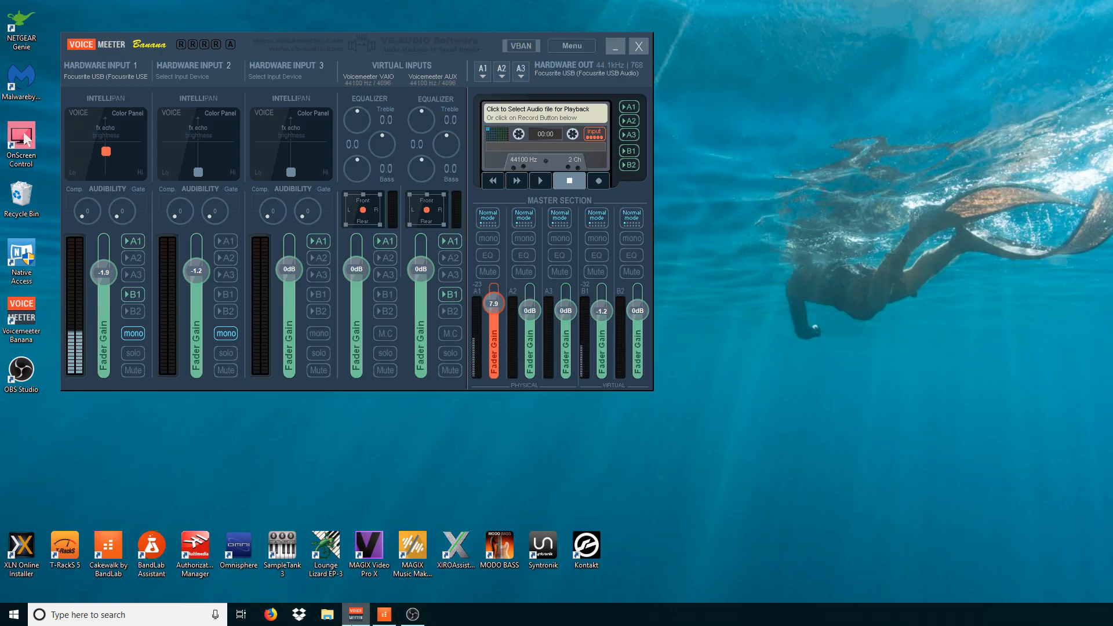
pyautogui.click(384, 614)
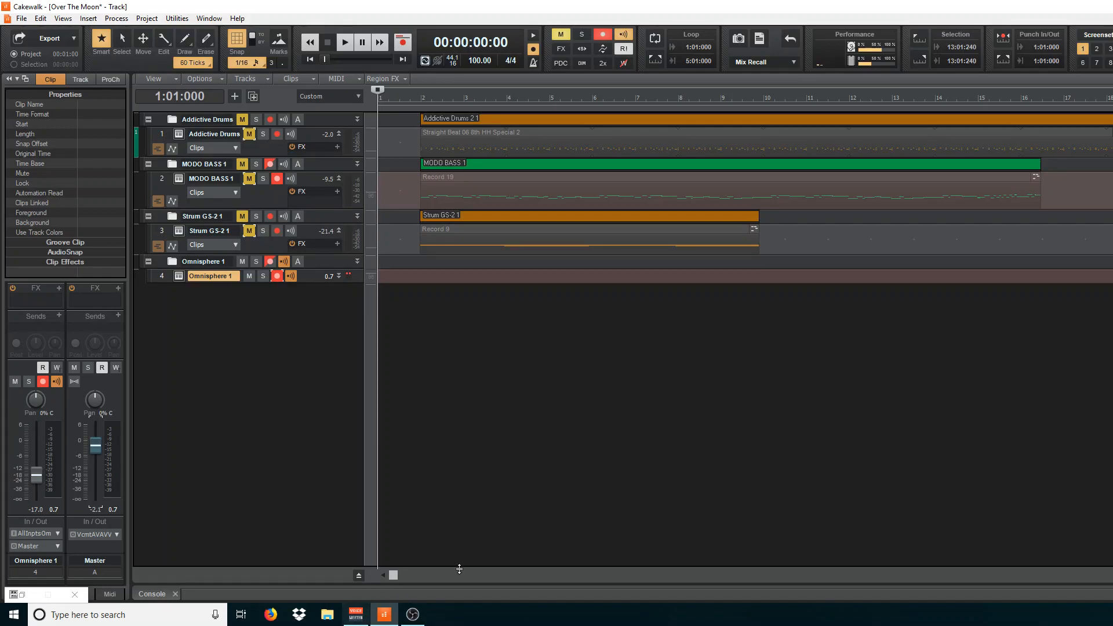
pyautogui.moveTo(413, 323)
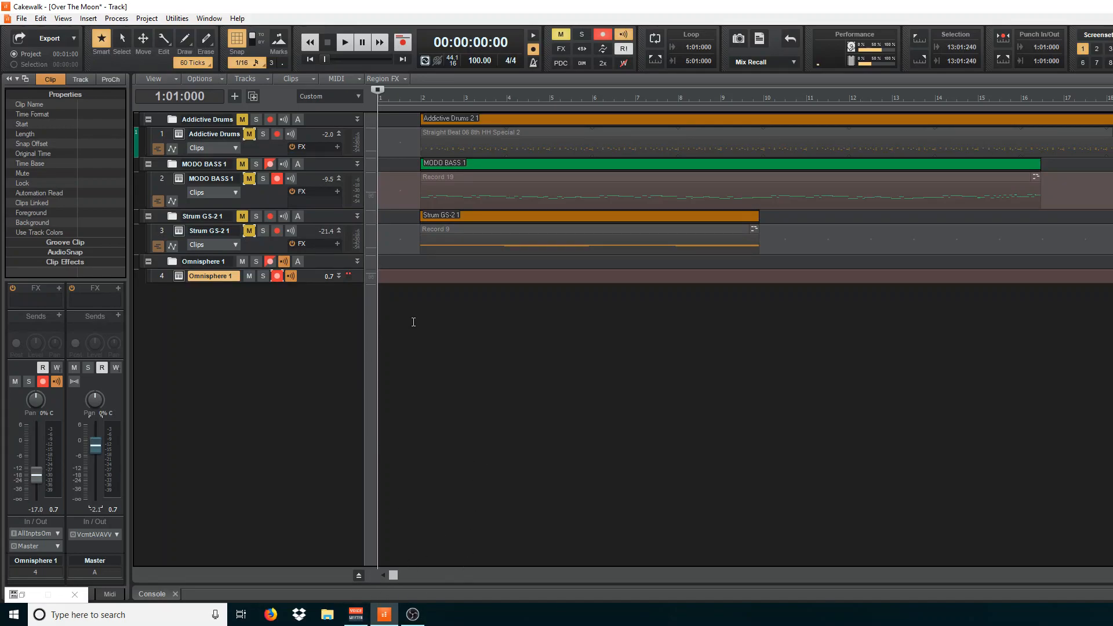
pyautogui.moveTo(535, 306)
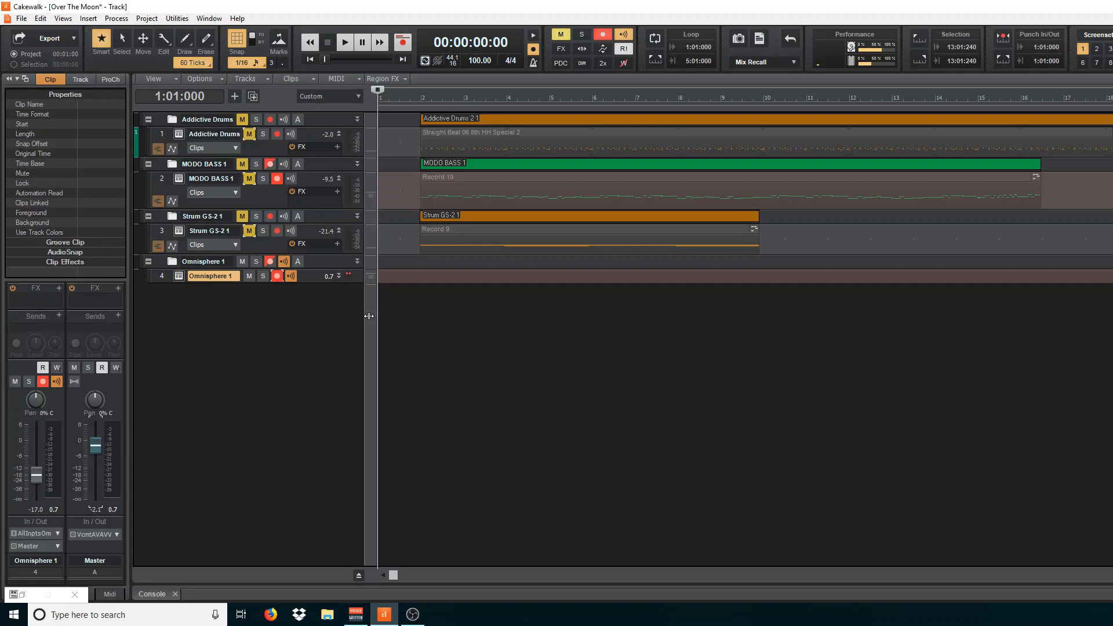
pyautogui.moveTo(383, 313)
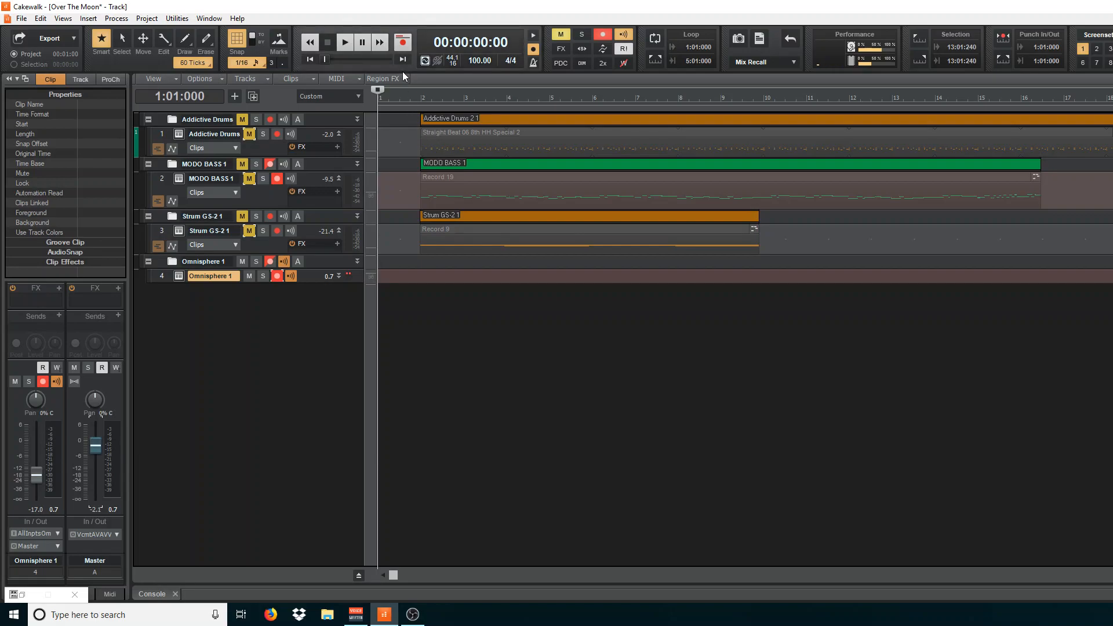
# Record a sustained held note onto the Omnisphere track and bring up its clip in the piano roll.
pyautogui.click(345, 42)
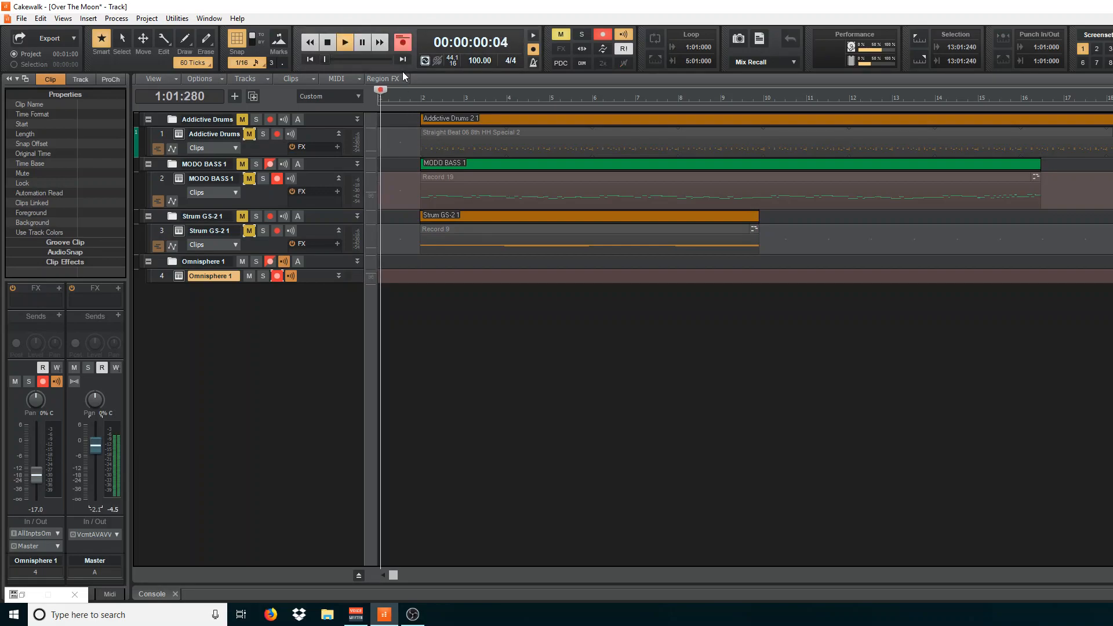
pyautogui.click(344, 42)
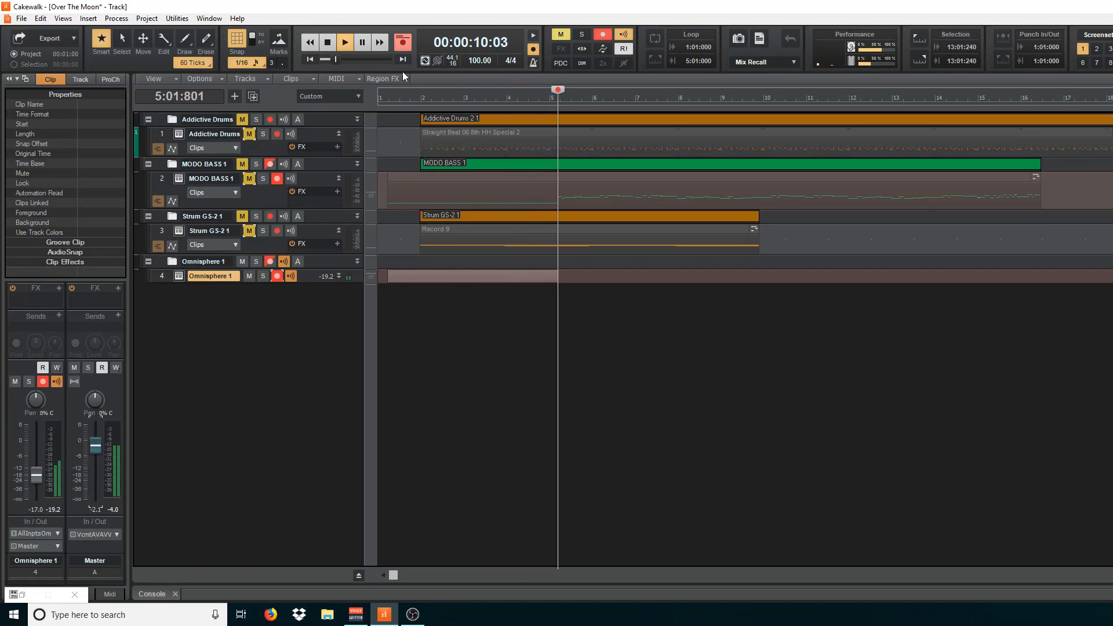
pyautogui.click(345, 42)
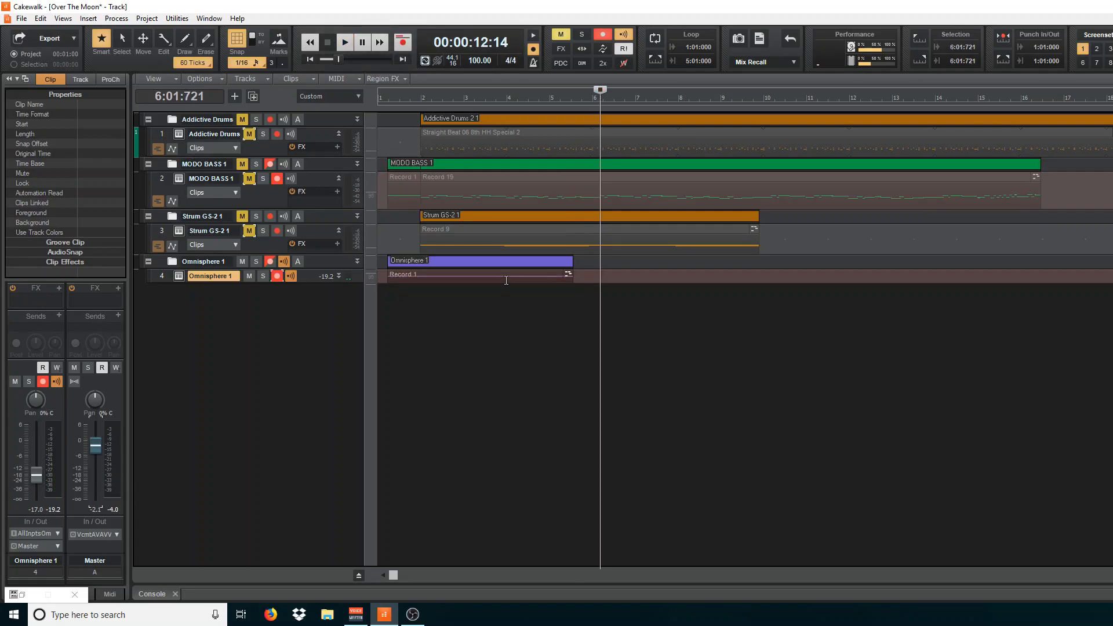
pyautogui.doubleClick(479, 260)
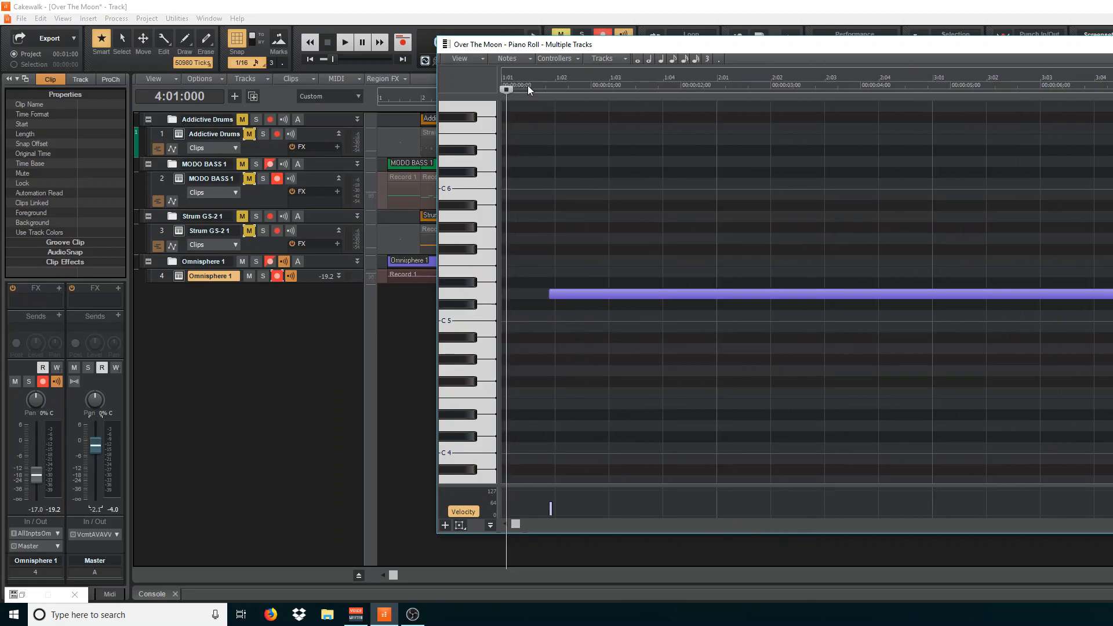
# Play back the recorded Omnisphere note from the start.
pyautogui.click(346, 42)
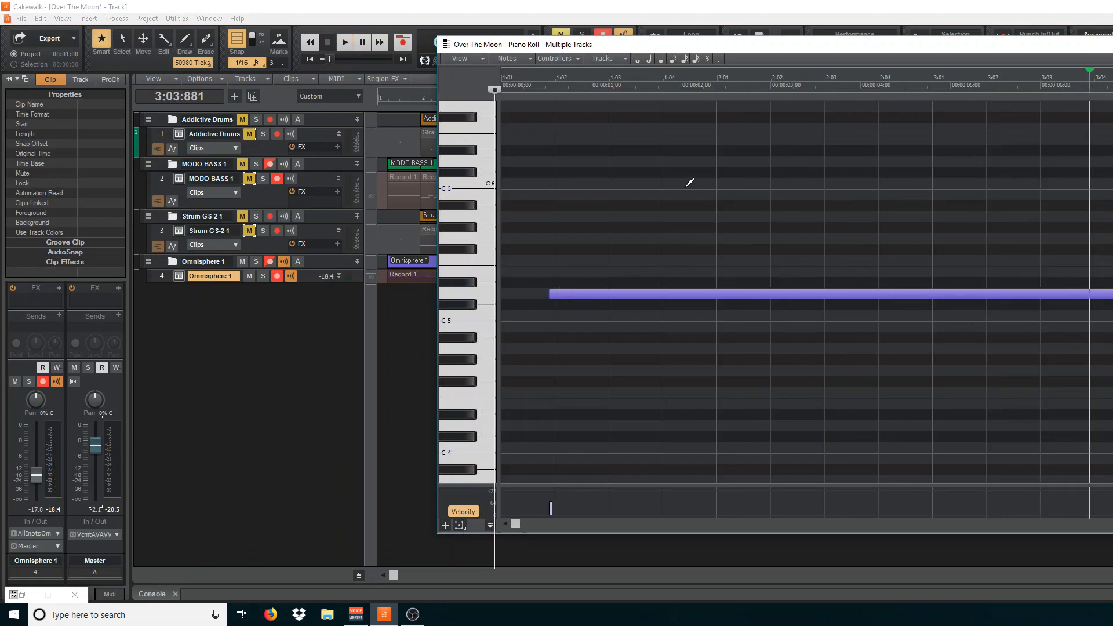
pyautogui.moveTo(545, 274)
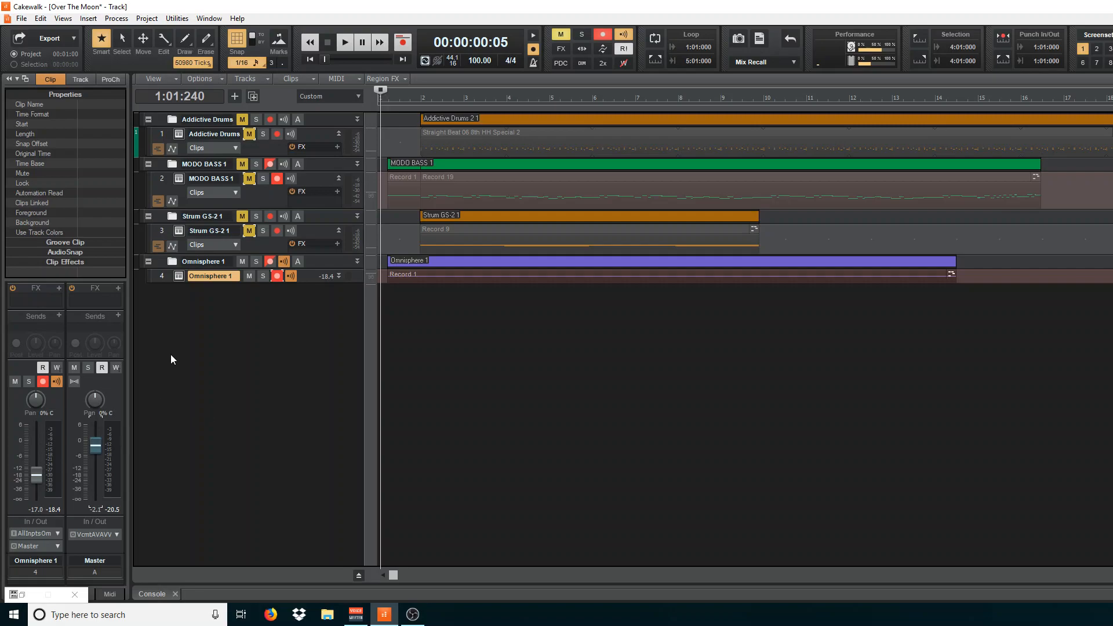
pyautogui.moveTo(181, 356)
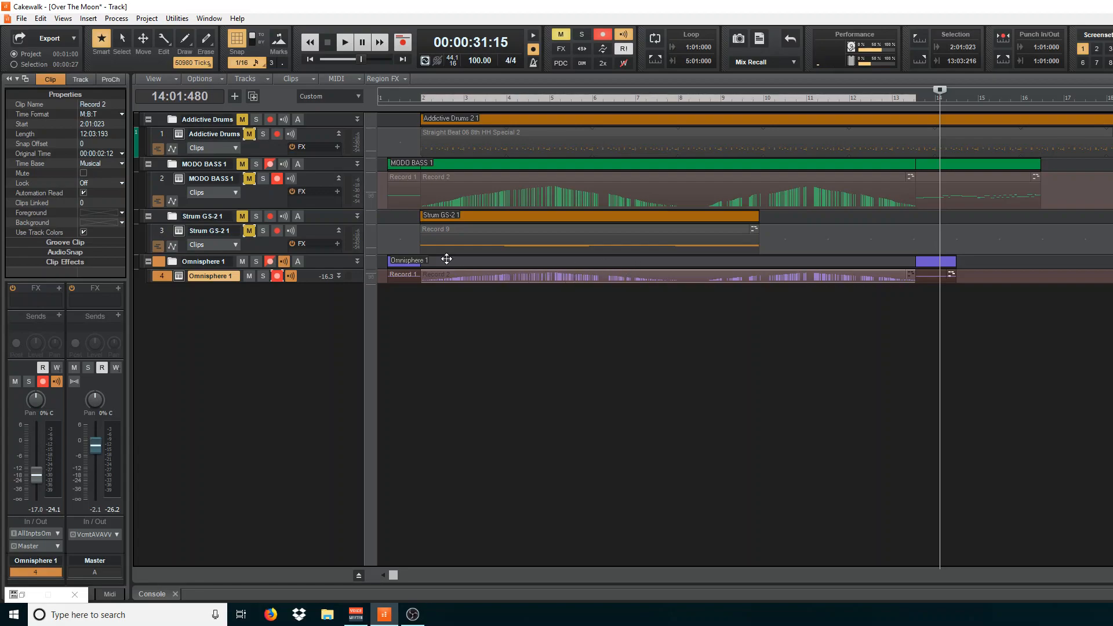
pyautogui.moveTo(501, 274)
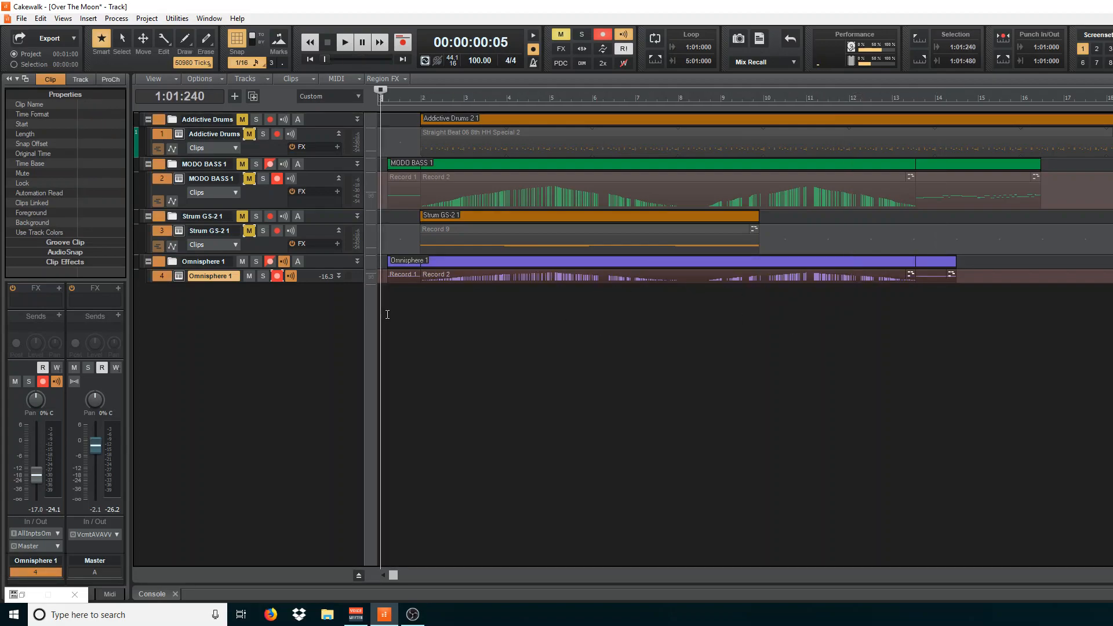
# Play the song from the beginning to audition the recorded cutoff sweeps.
pyautogui.click(345, 42)
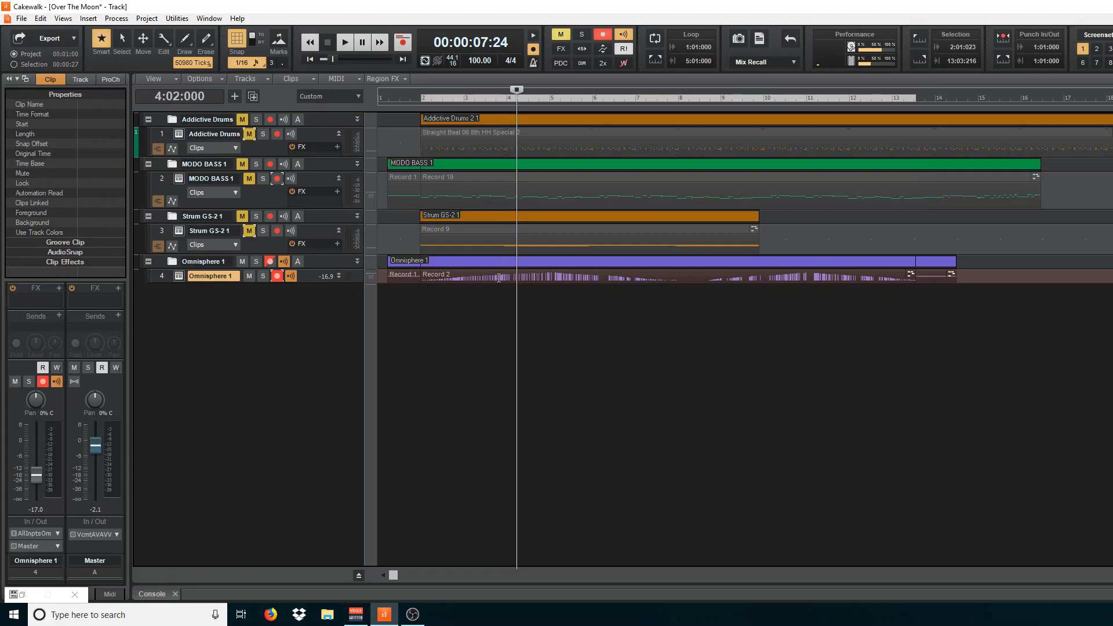
pyautogui.click(345, 42)
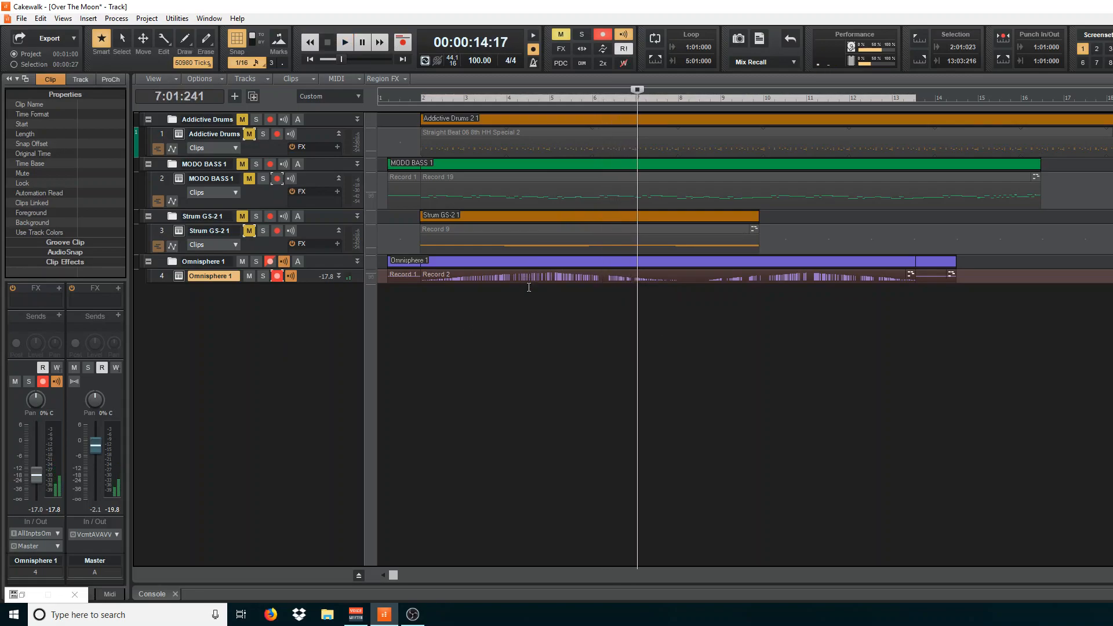
# Stop playback, reopen the Omnisphere window and show the MIDI learn options for layer A's filter cutoff.
pyautogui.doubleClick(179, 276)
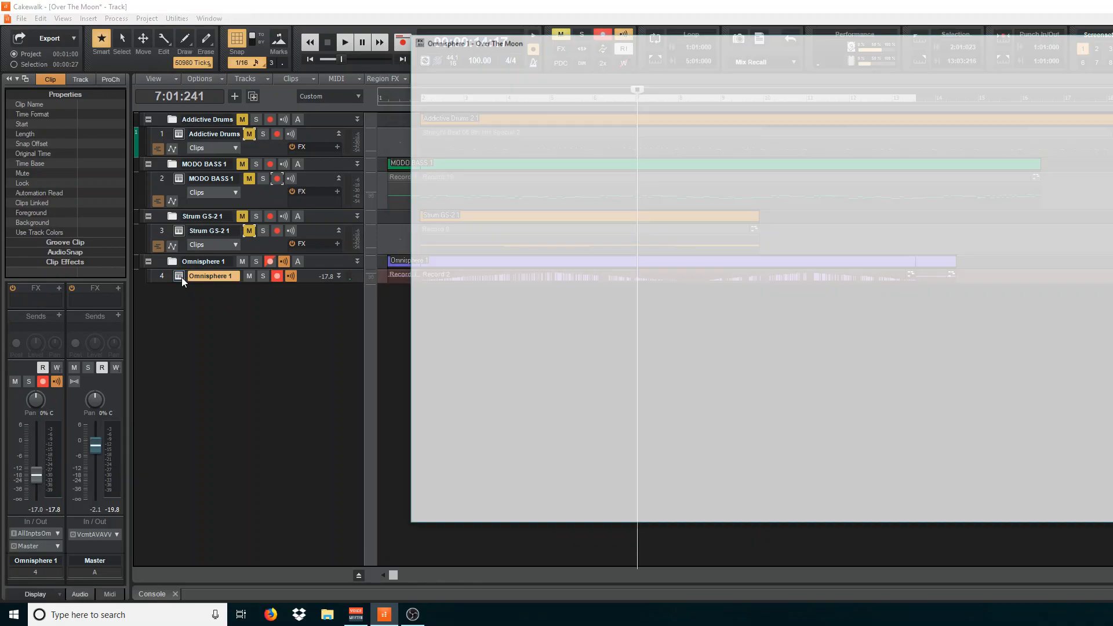
pyautogui.click(179, 276)
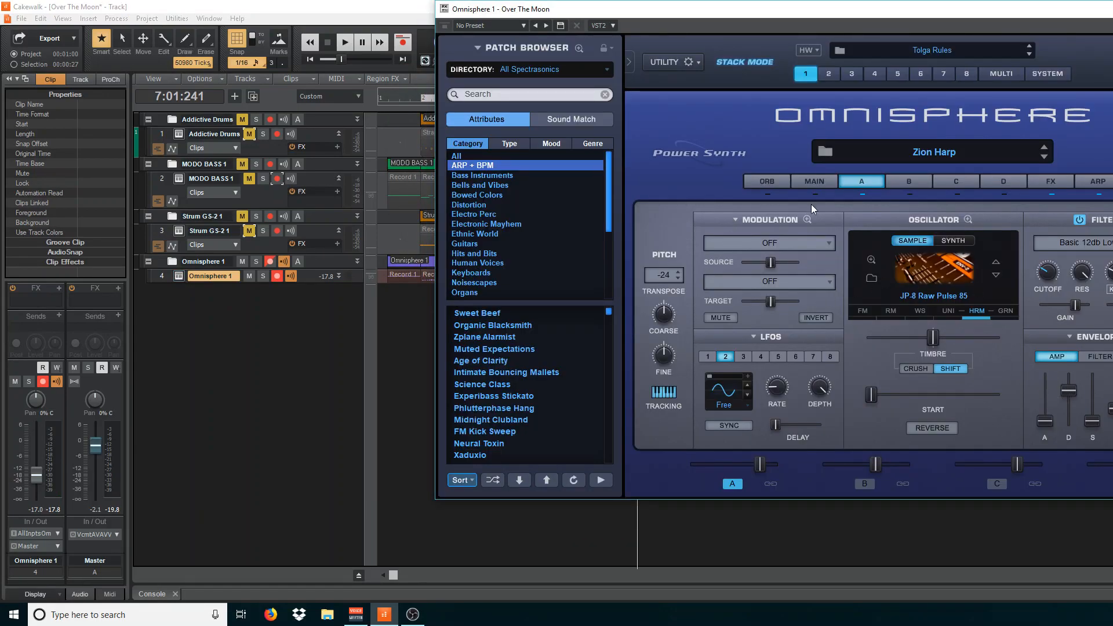
pyautogui.moveTo(1047, 277)
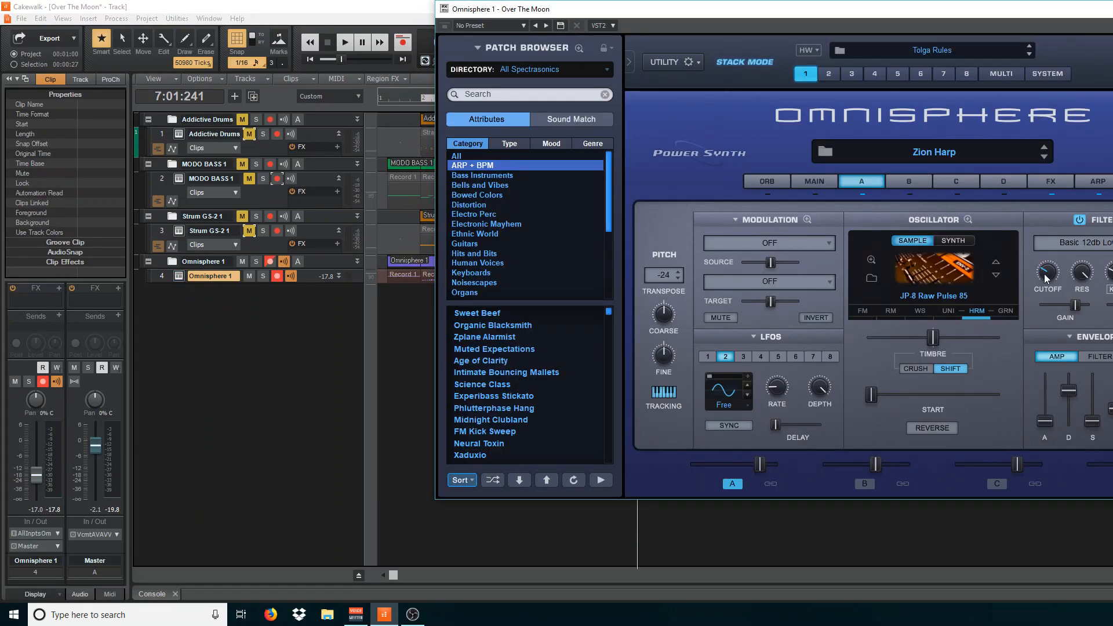
pyautogui.rightClick(1048, 272)
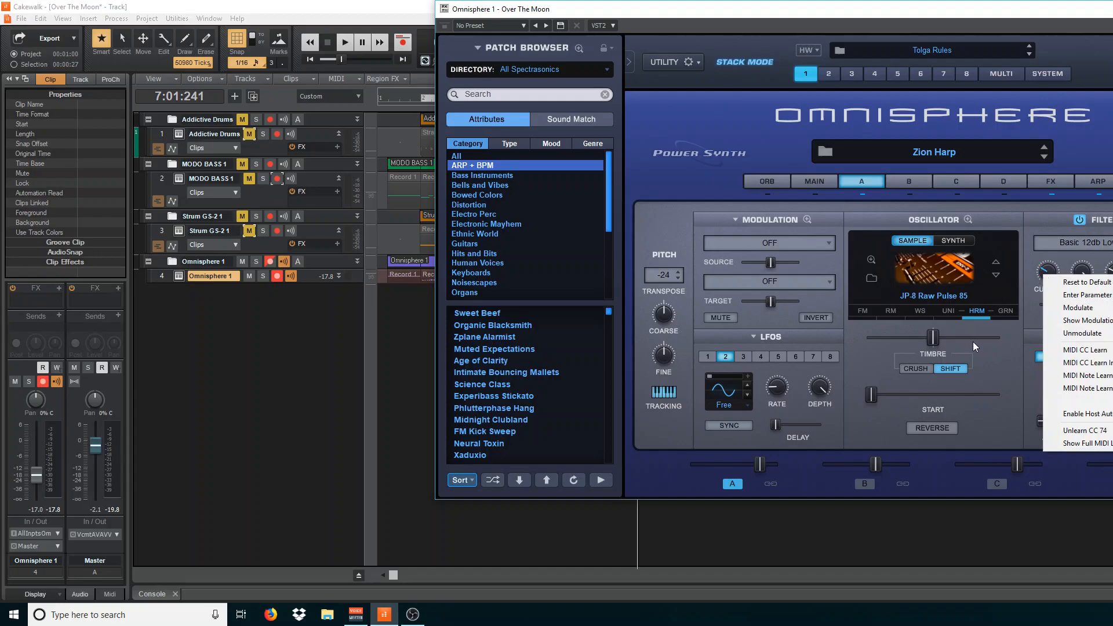
pyautogui.moveTo(975, 376)
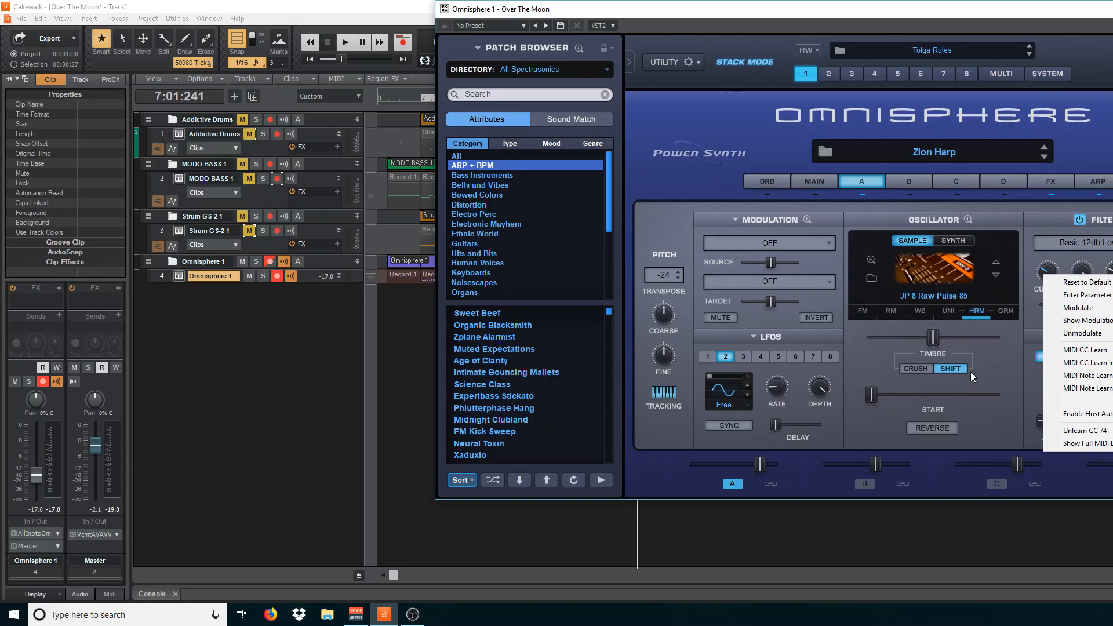
pyautogui.moveTo(1028, 369)
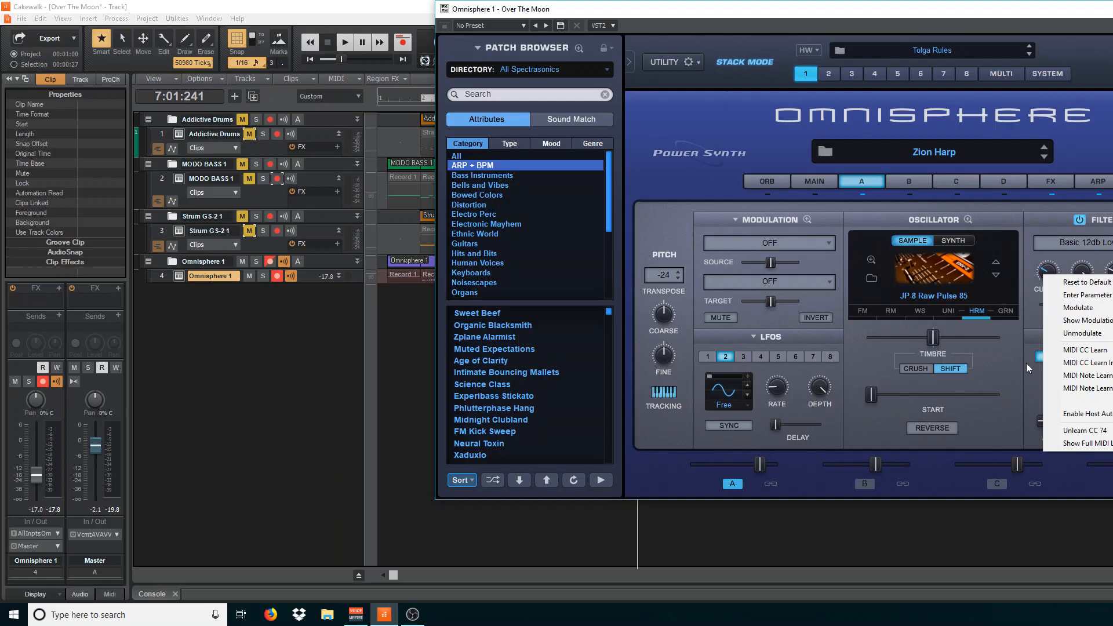
pyautogui.moveTo(1086, 363)
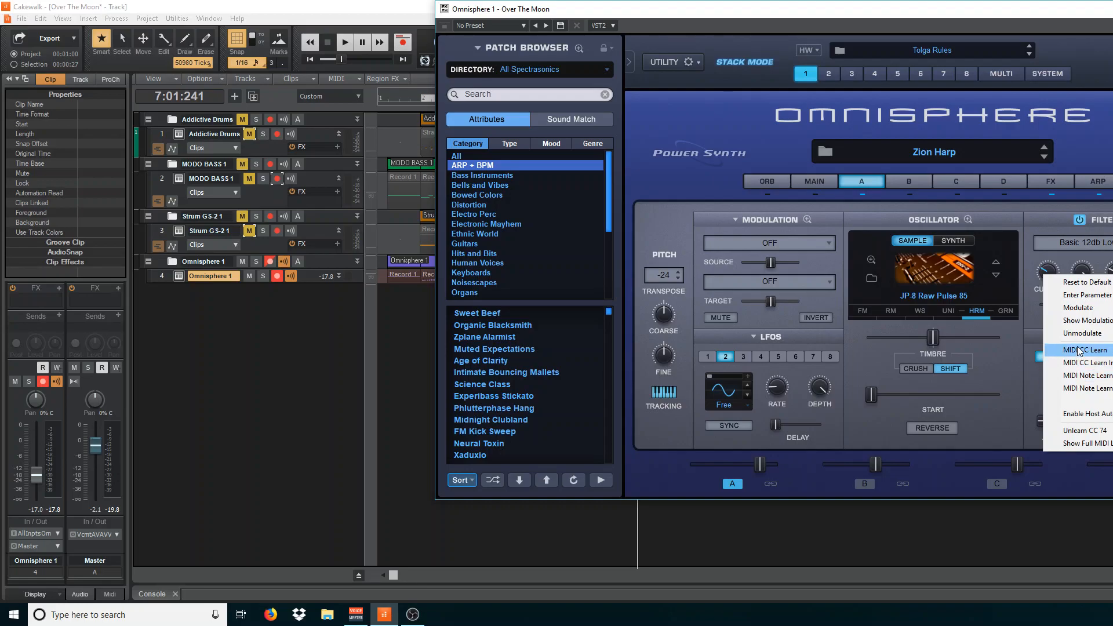
pyautogui.moveTo(1087, 363)
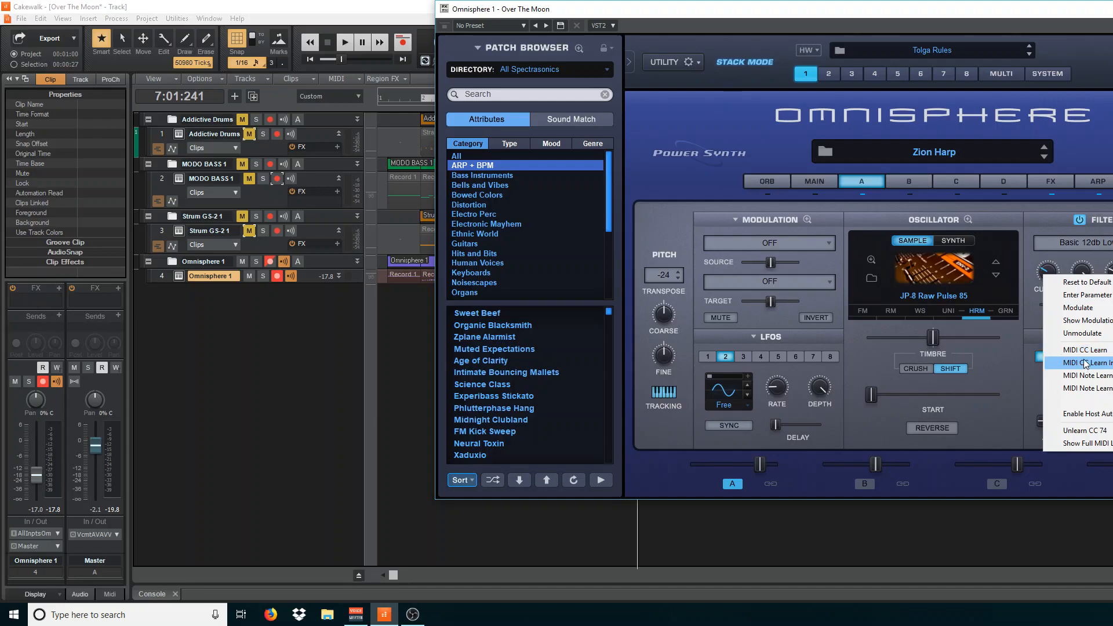
pyautogui.moveTo(1083, 394)
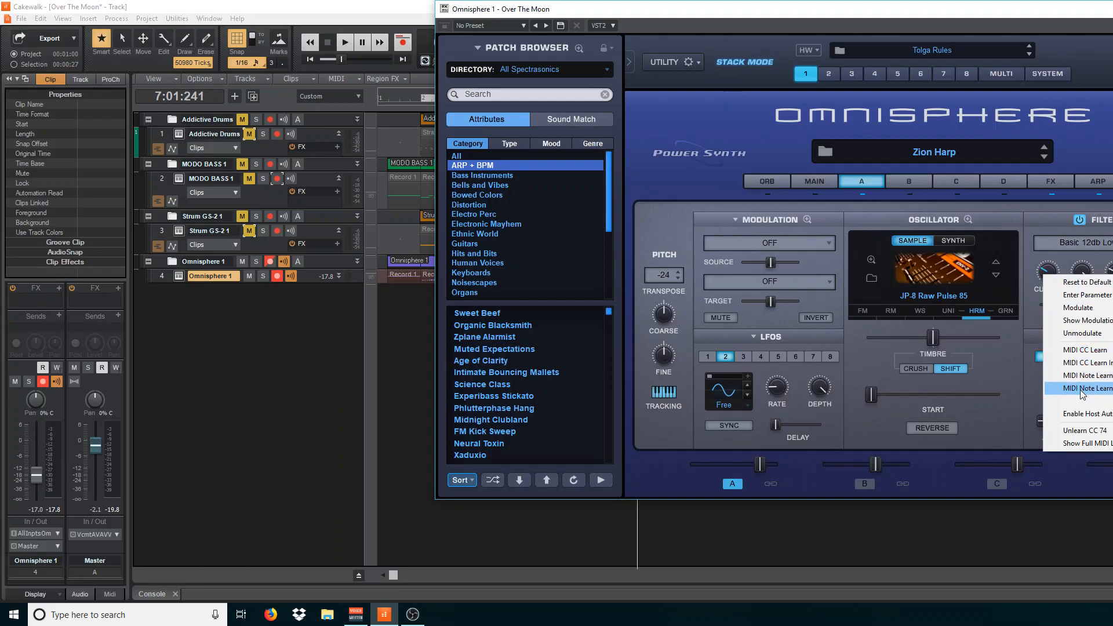
pyautogui.moveTo(1078, 413)
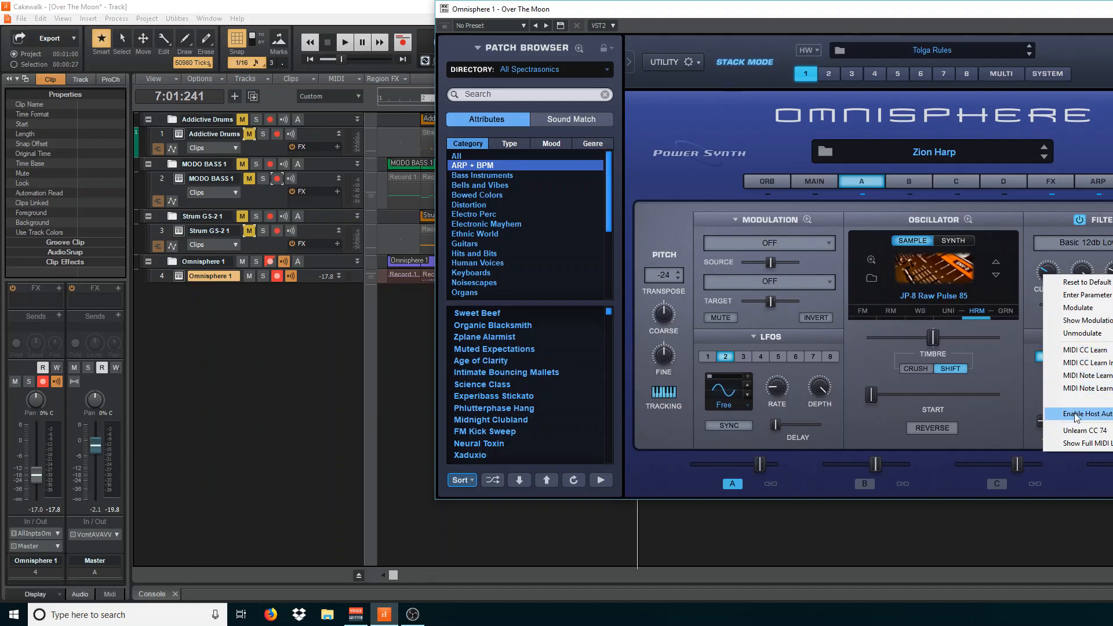
# Unlearn the cutoff's CC 74 mapping and start MIDI CC Learn for a hardware slider instead.
pyautogui.click(1087, 413)
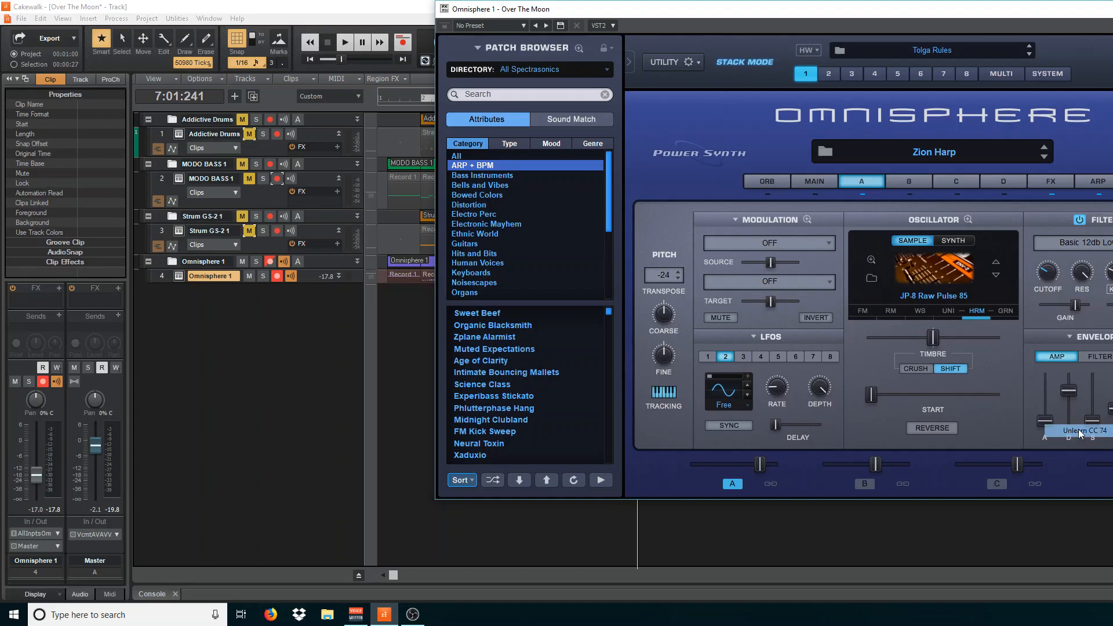
pyautogui.moveTo(1046, 298)
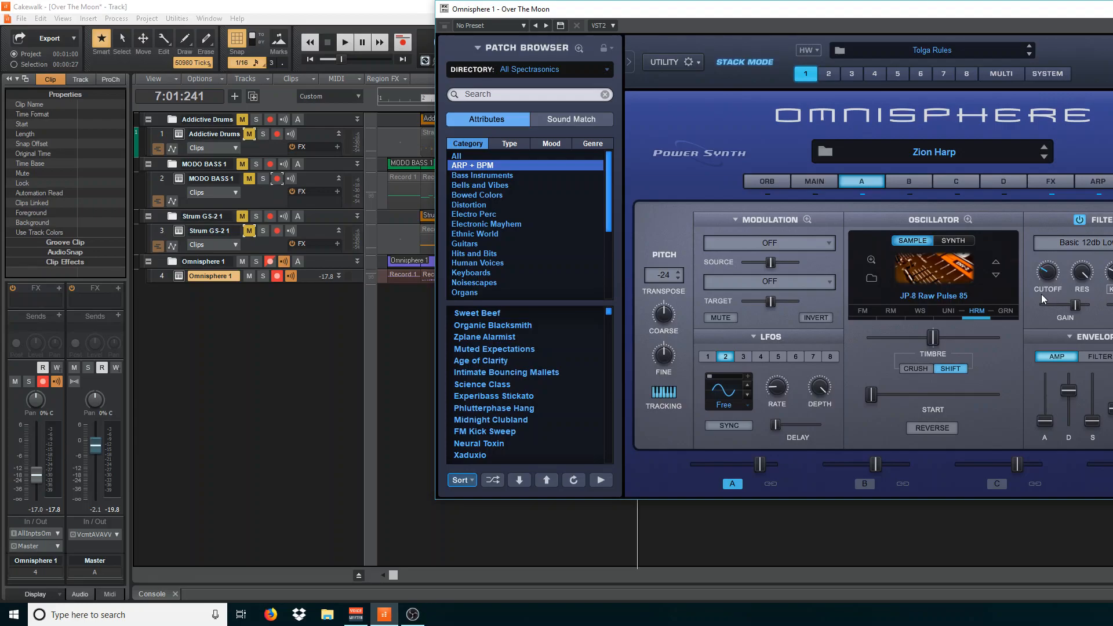
pyautogui.moveTo(1087, 290)
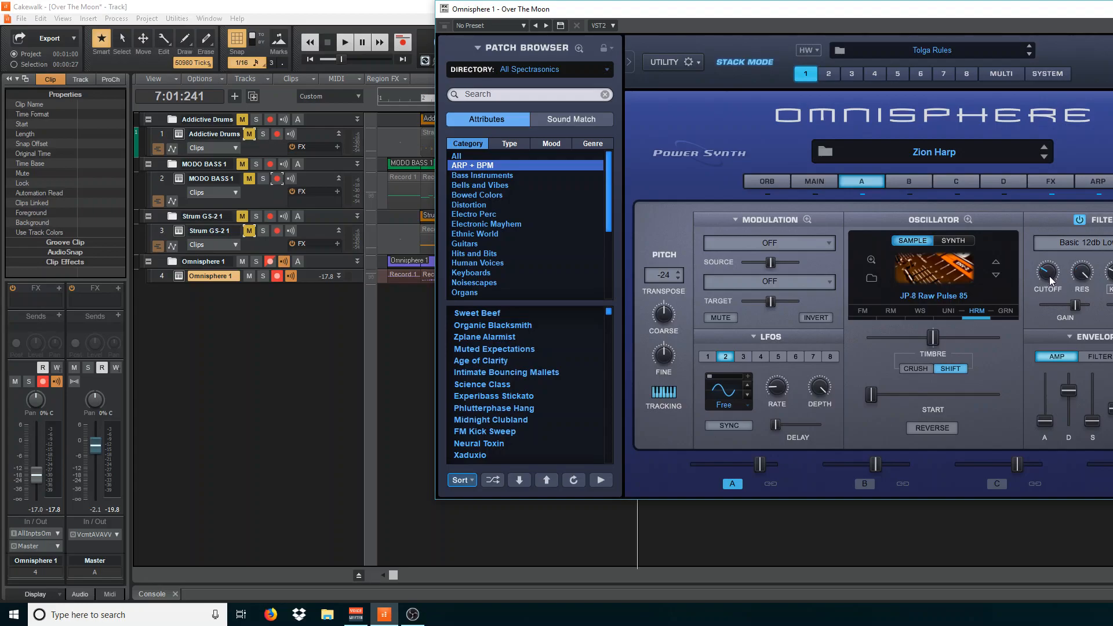
pyautogui.moveTo(1049, 274)
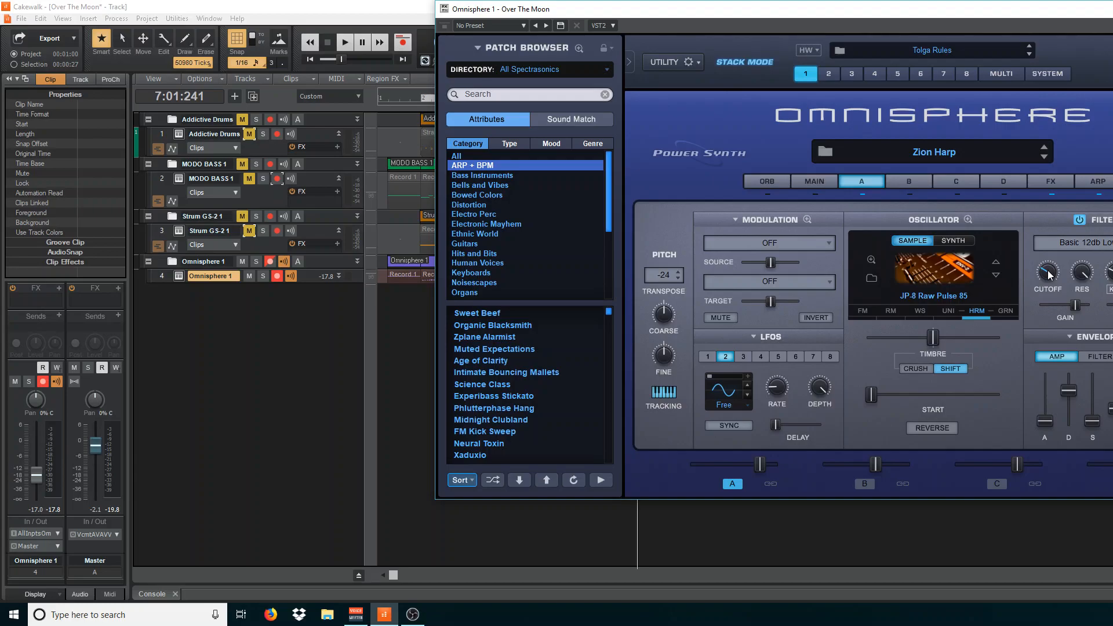
pyautogui.rightClick(1048, 273)
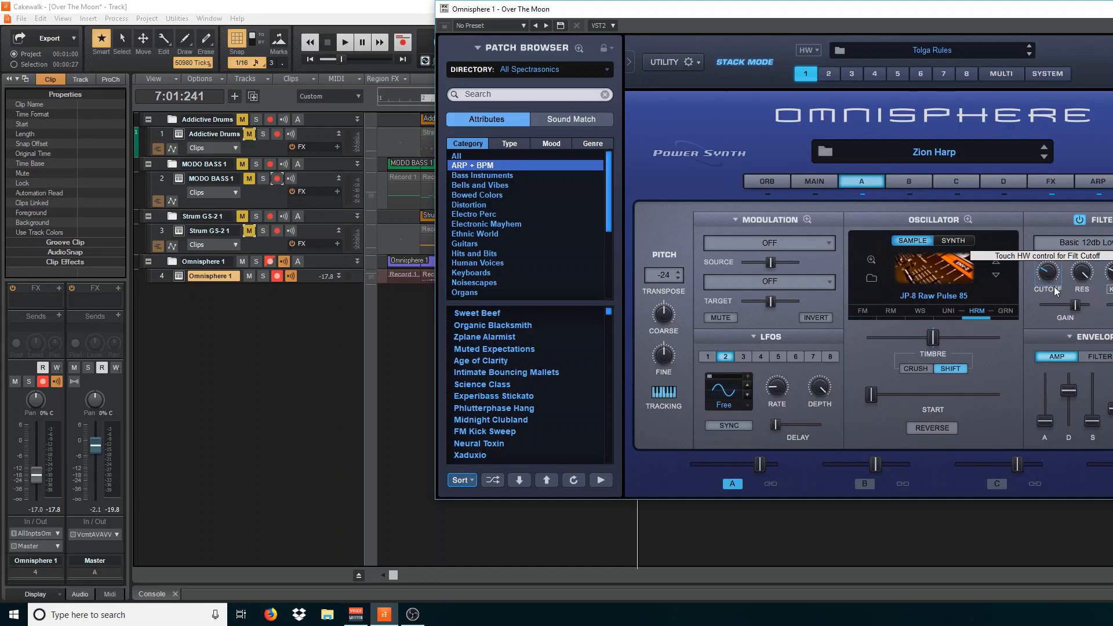
pyautogui.moveTo(1055, 312)
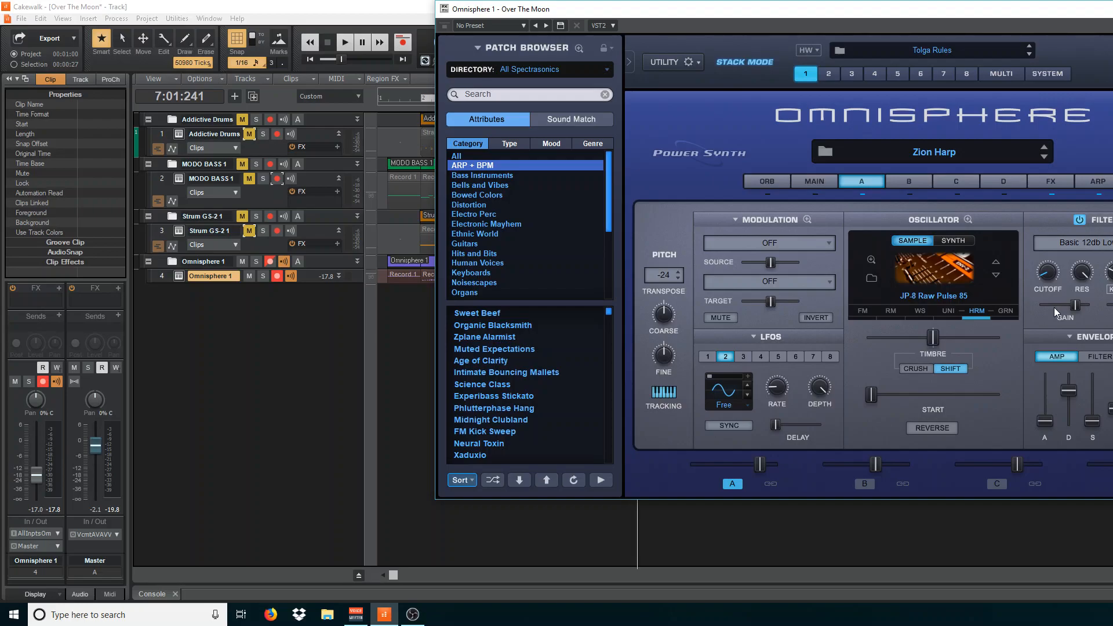
# Check the filter cutoff's newly learned MIDI mapping.
pyautogui.rightClick(1047, 274)
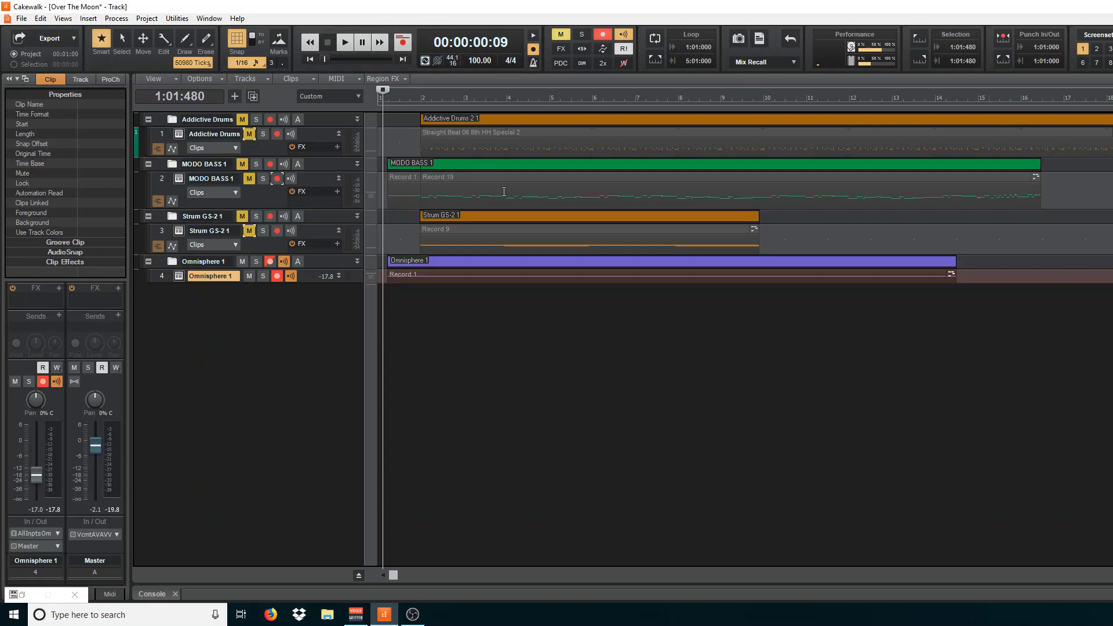
# Record a third take, Record 3, of hardware-slider cutoff sweeps running to about 32 seconds, then stop.
pyautogui.click(346, 42)
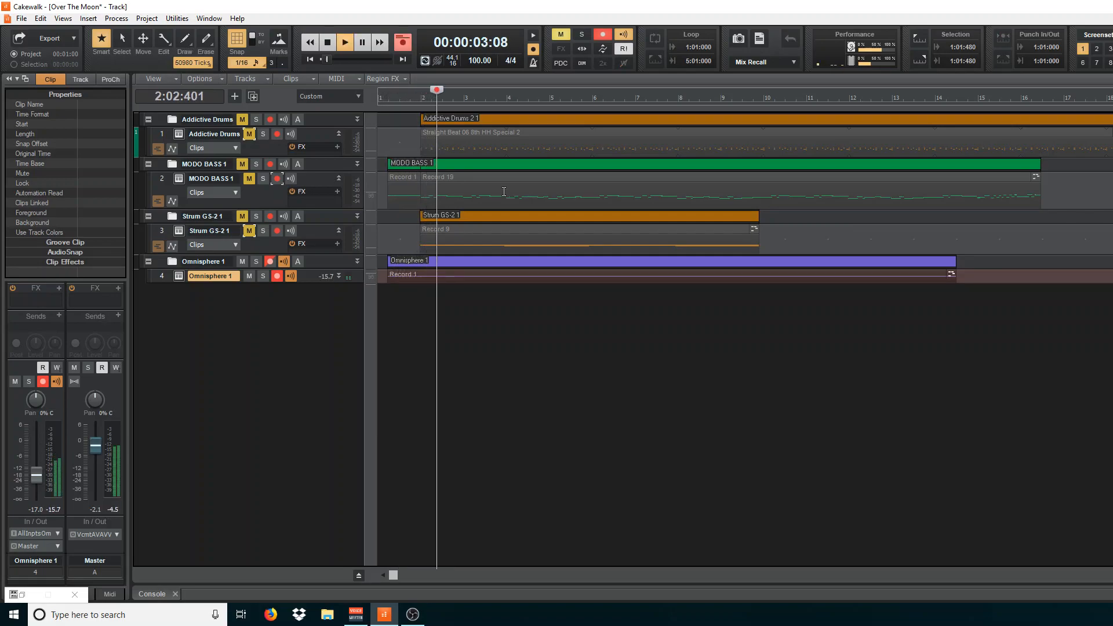
pyautogui.click(346, 42)
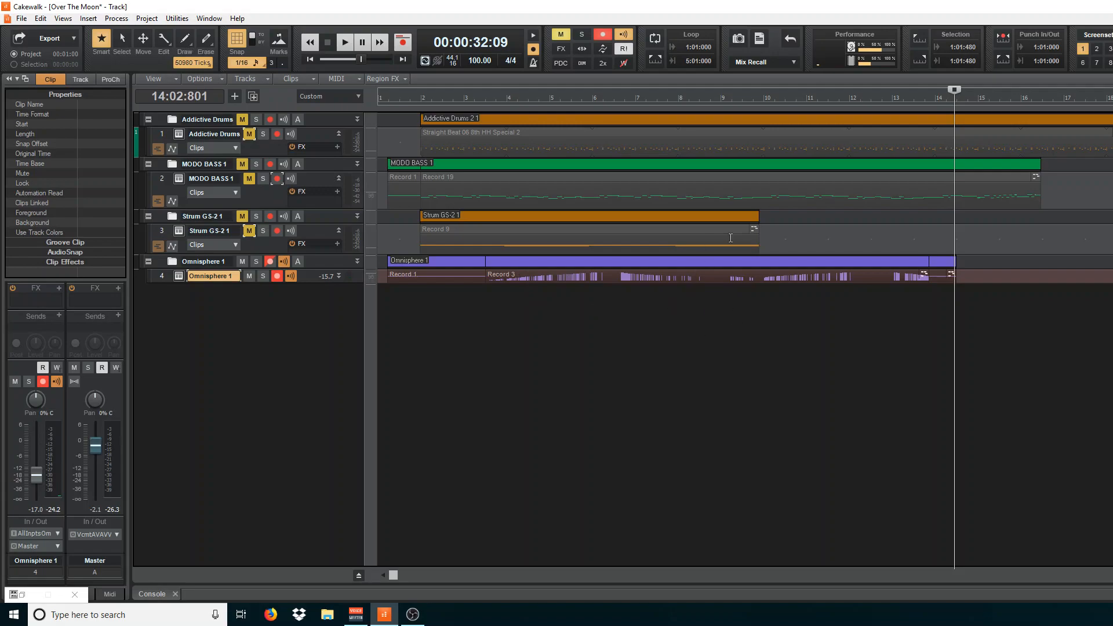
pyautogui.click(413, 615)
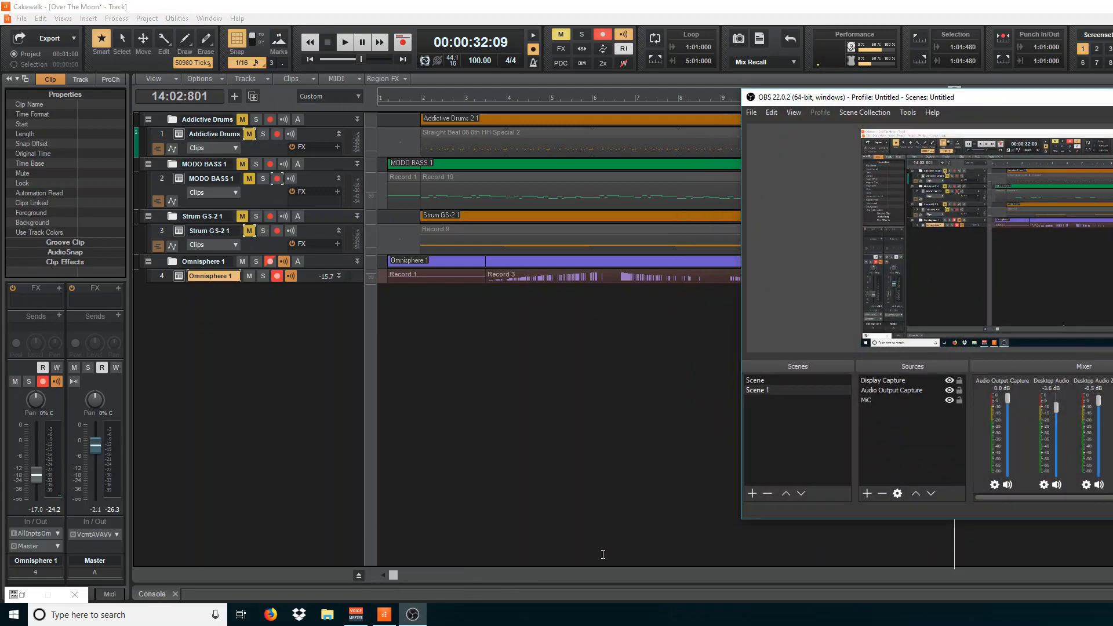